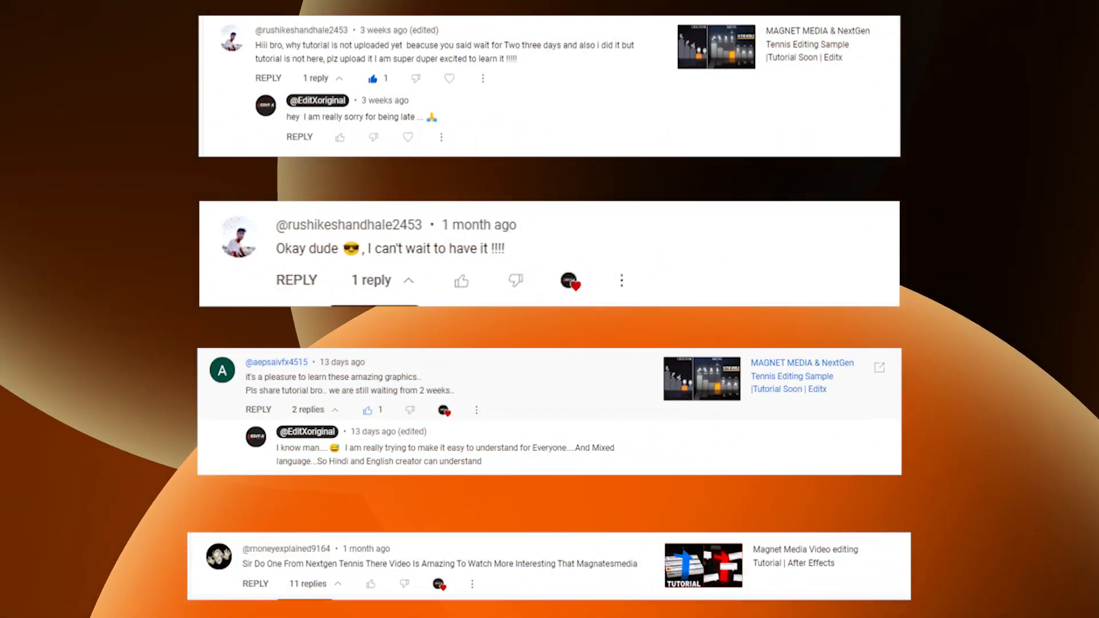
- Create the NEXT GEN TENNIS composition from the HD 1920x1080 25 fps preset with 0:00:20:00 duration
scroll("down", 3)
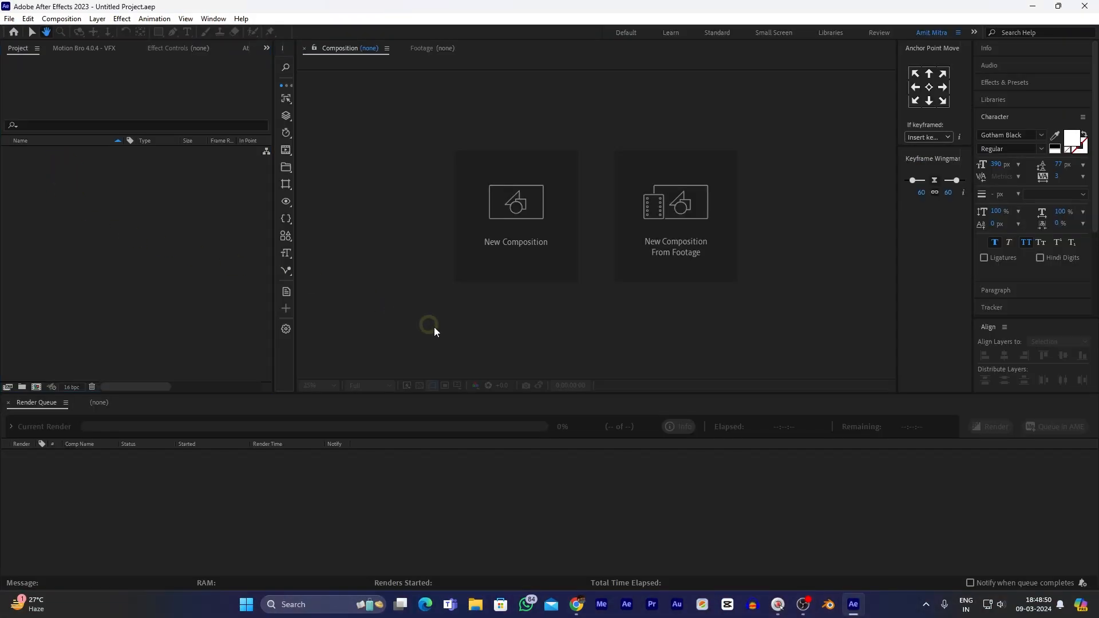
left_click(515, 215)
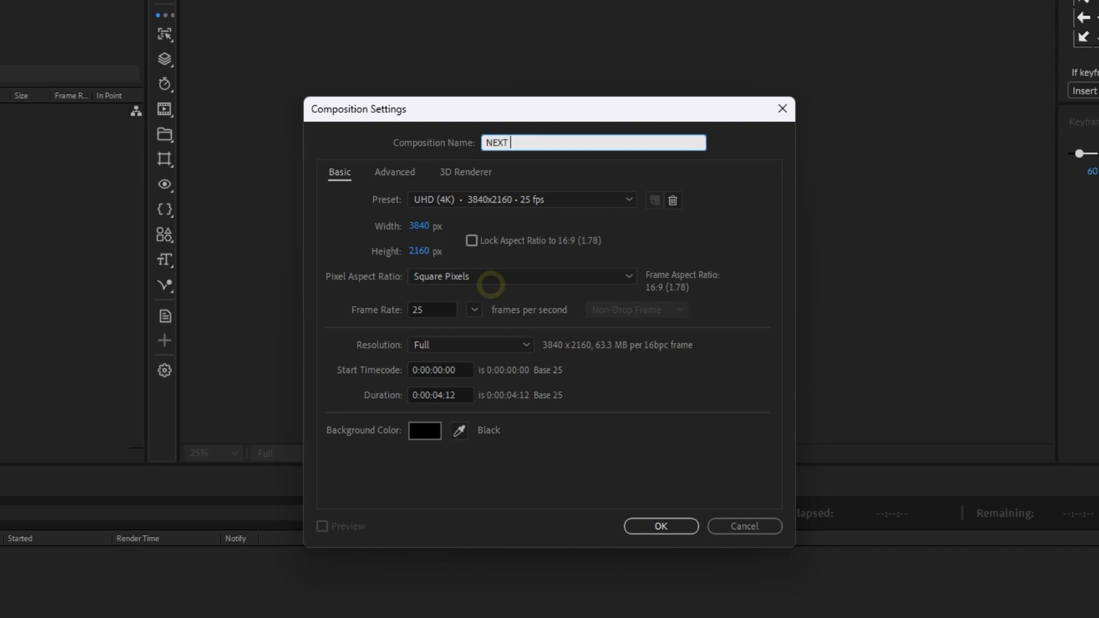
left_click(629, 199)
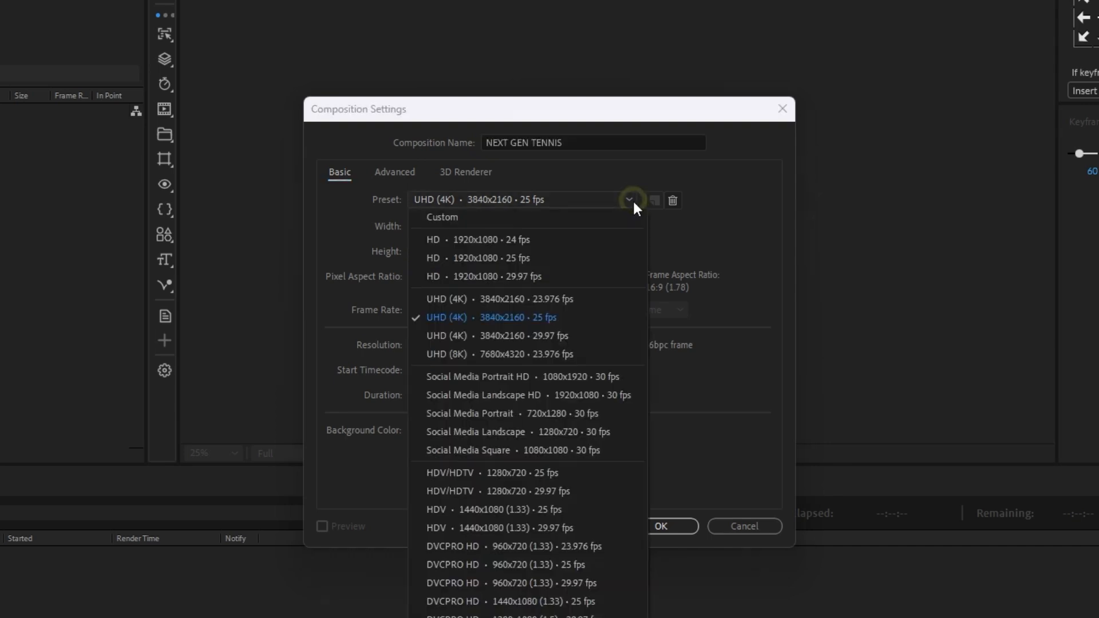
left_click(472, 257)
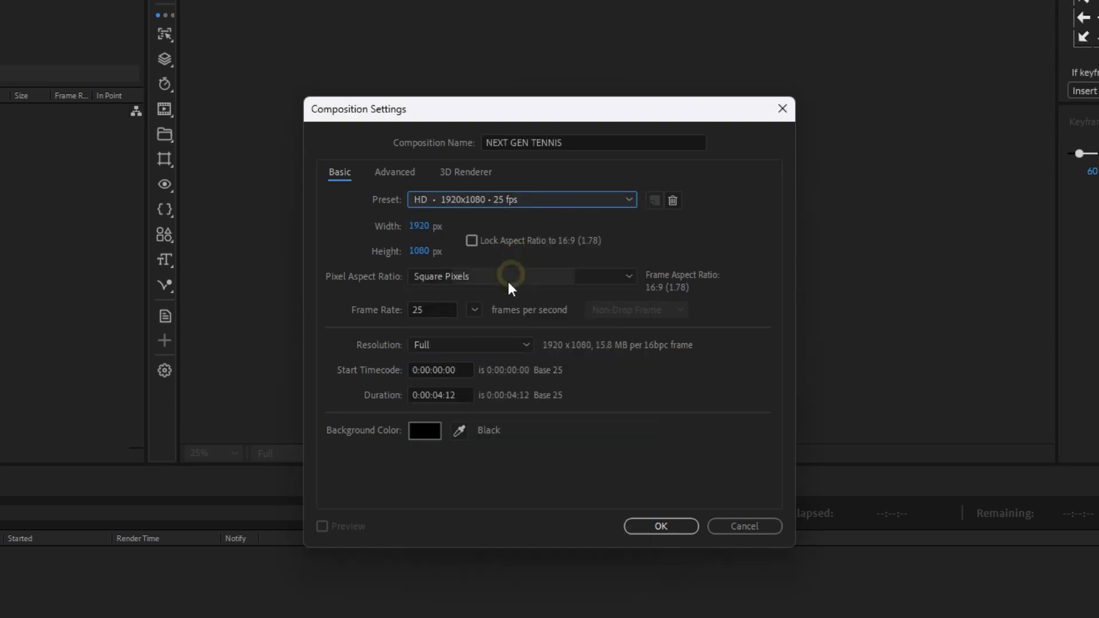
type("0:00:20:00")
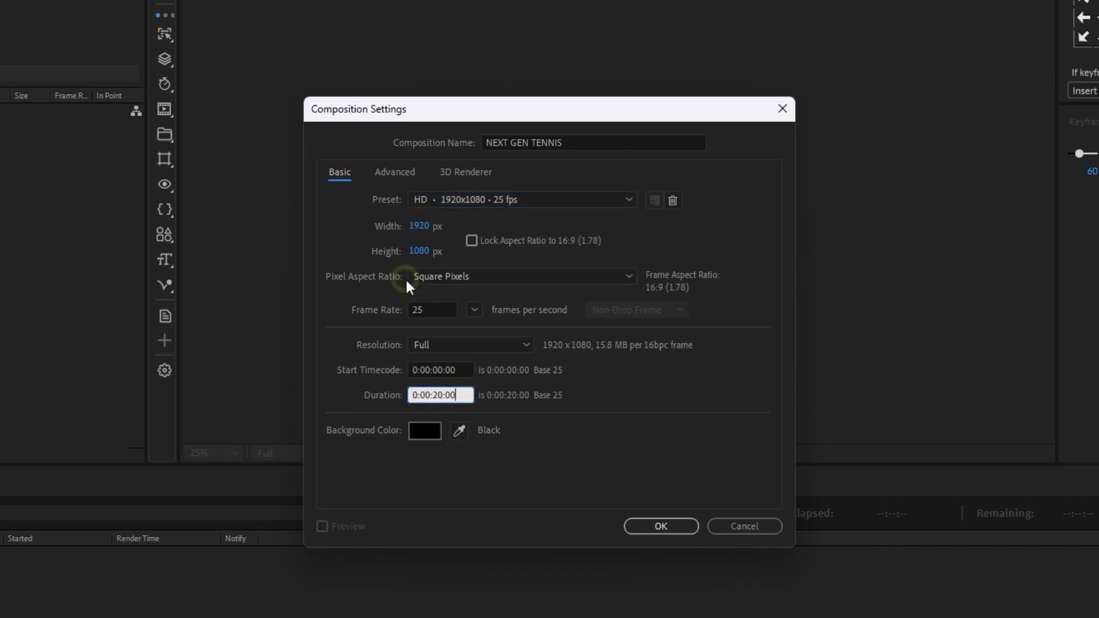
left_click(662, 525)
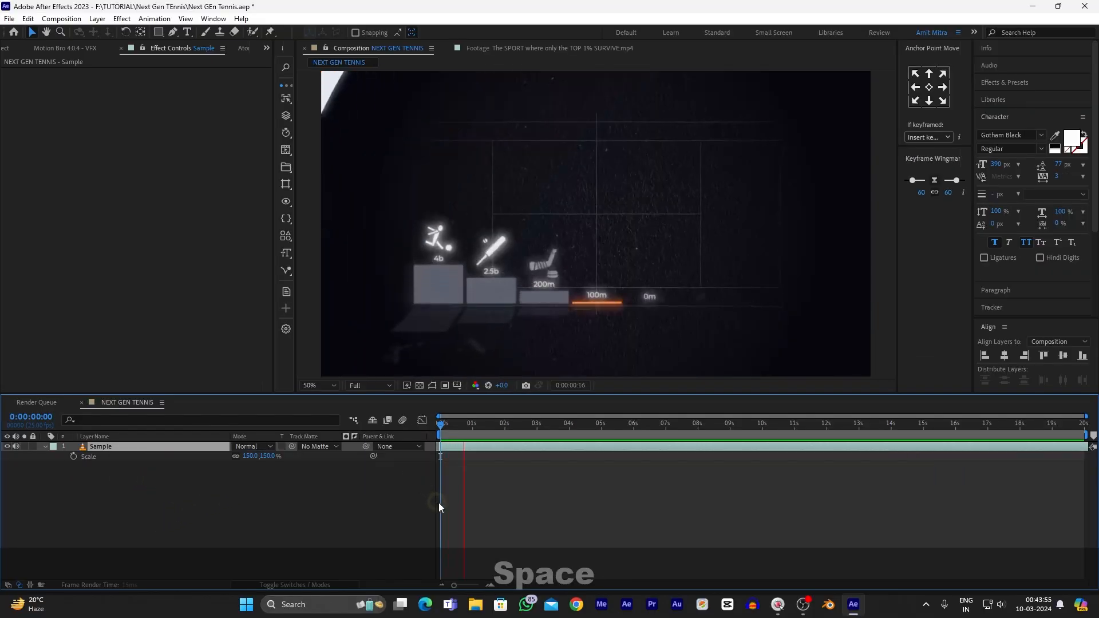
key("Space")
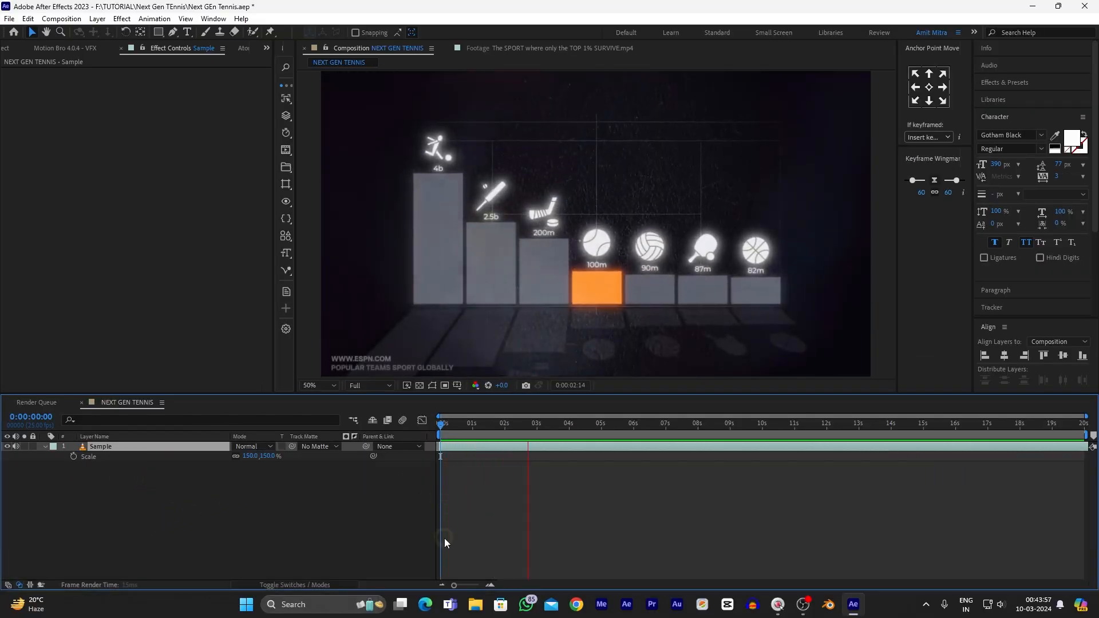
left_click(687, 424)
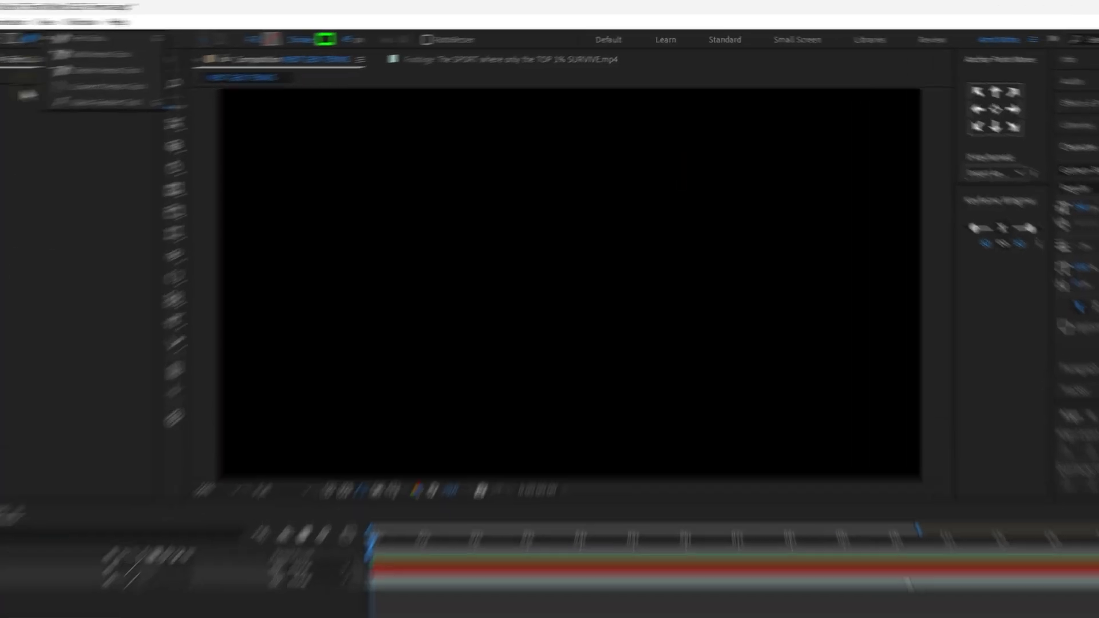
- Add the solid and shape layers and name the new layer Data Slider Control
left_click(254, 48)
type("Slide")
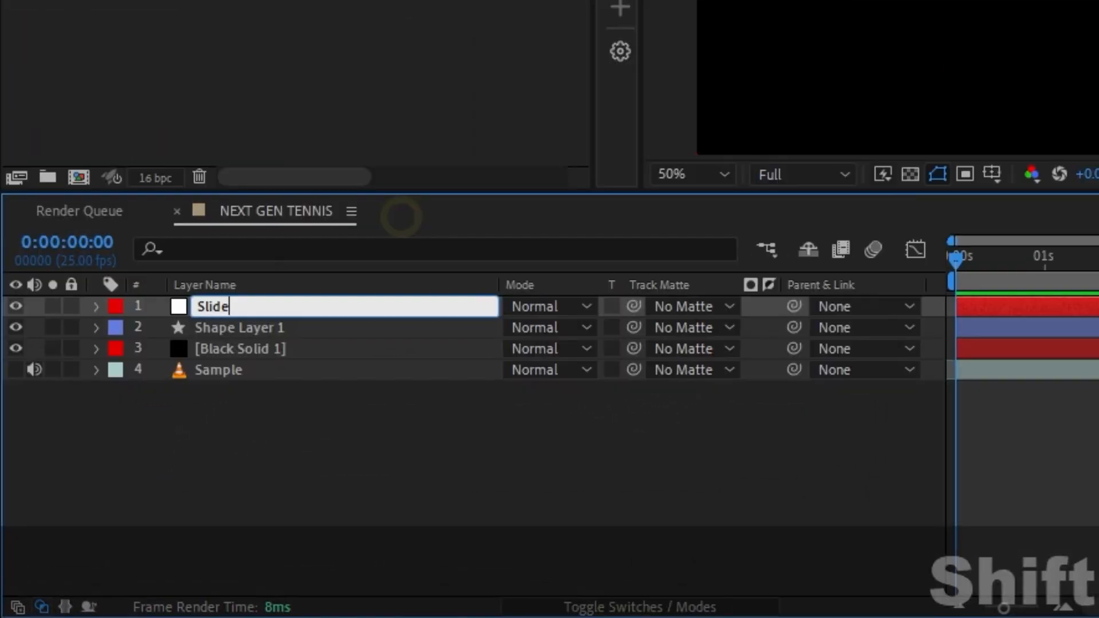
type("Data Slider Control")
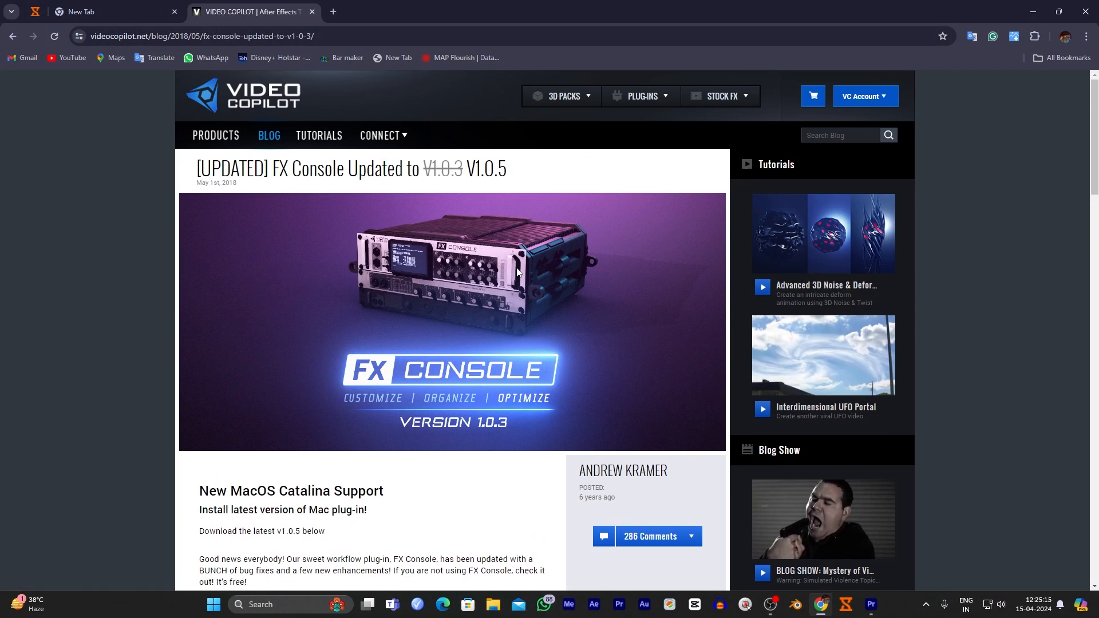
- Scroll the FX Console plug-in page on videocopilot.net to its latest download
scroll("down", 3)
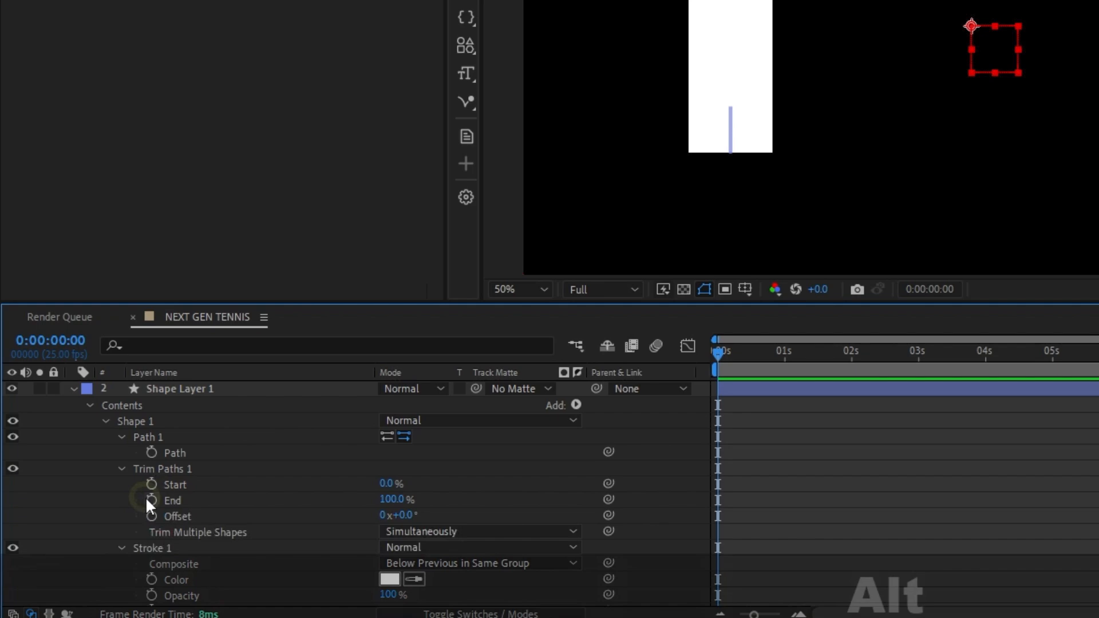
- Link the bar's Trim Paths End value to the slider with an expression
left_click(151, 501)
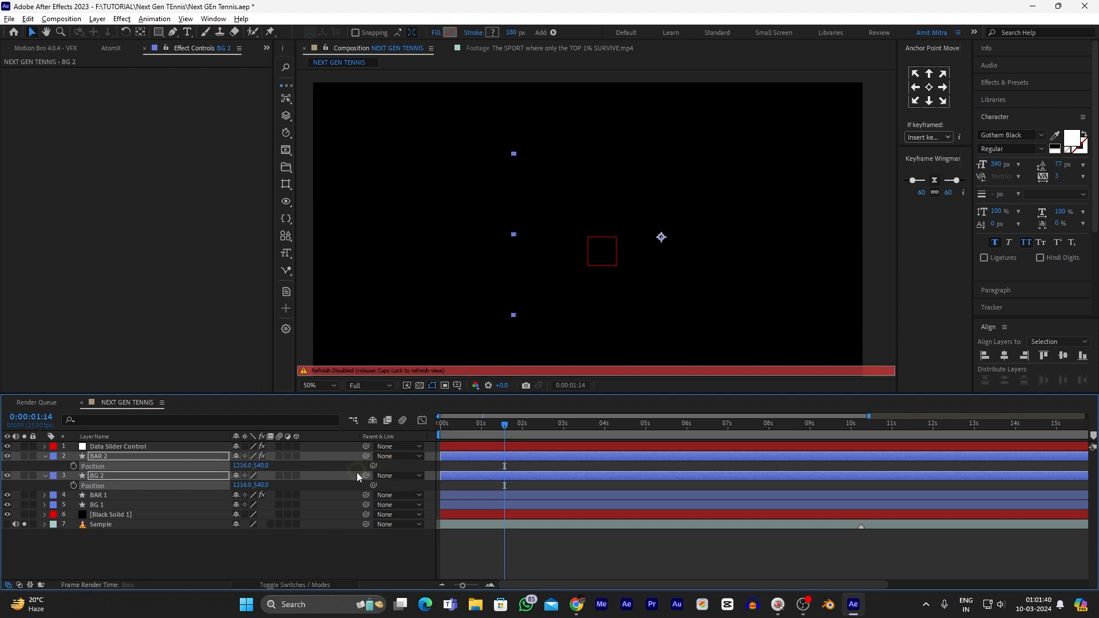
- Duplicate the slider effect for seven bars and precompose them as #1 BAR and SLIDER
key("CapsLock")
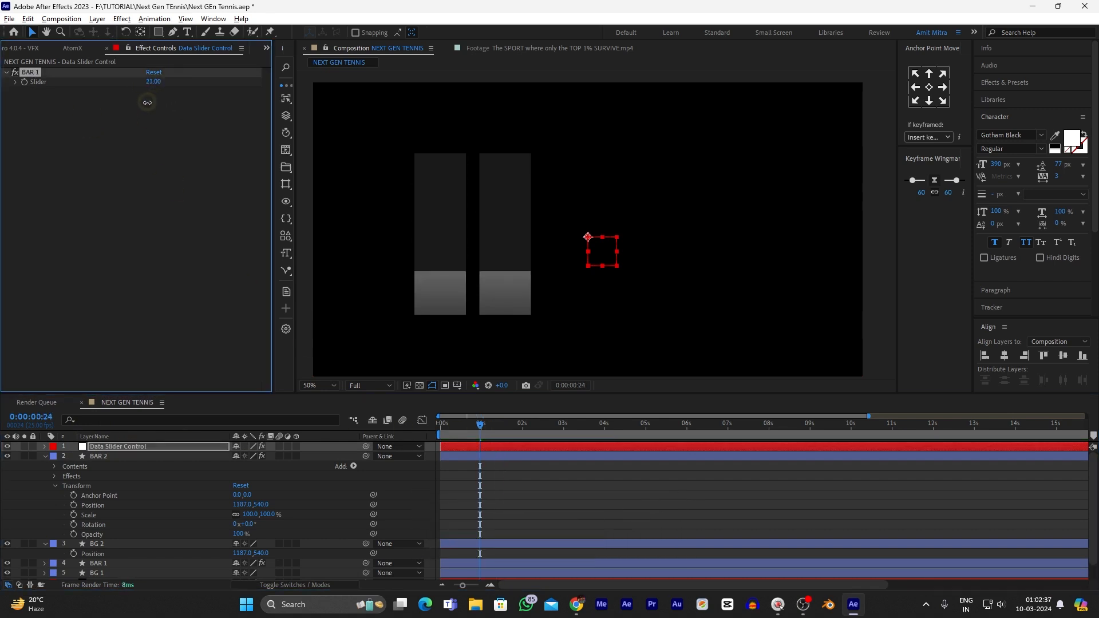
key("ctrl+d")
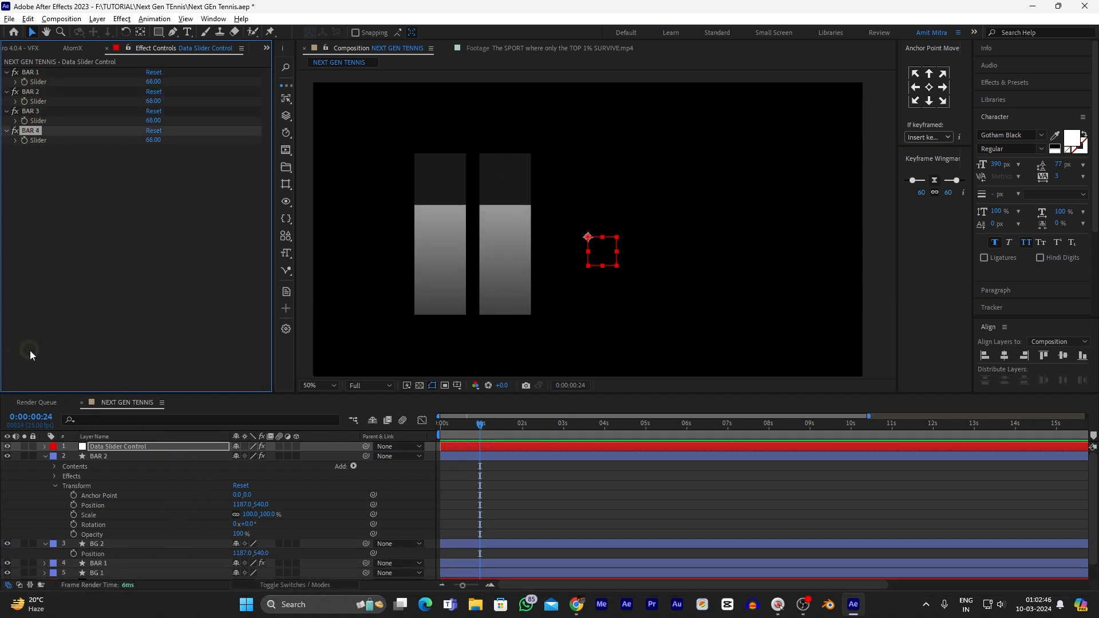
key("ctrl+d")
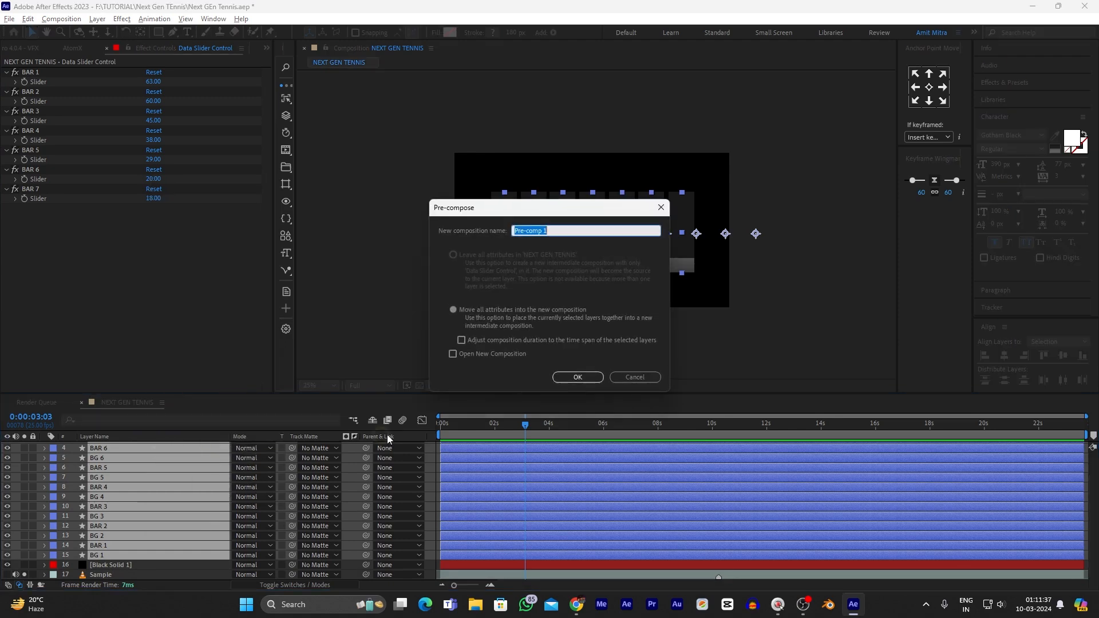
left_click(577, 378)
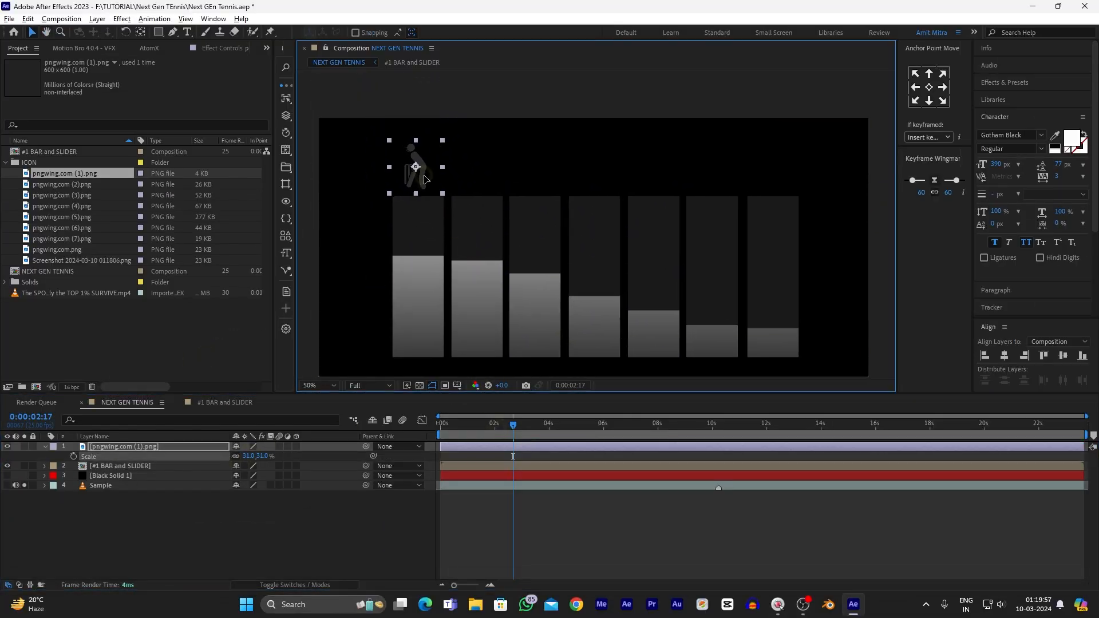
- Drop the next pngwing player icon into the comp and position it above its bar
left_click(62, 183)
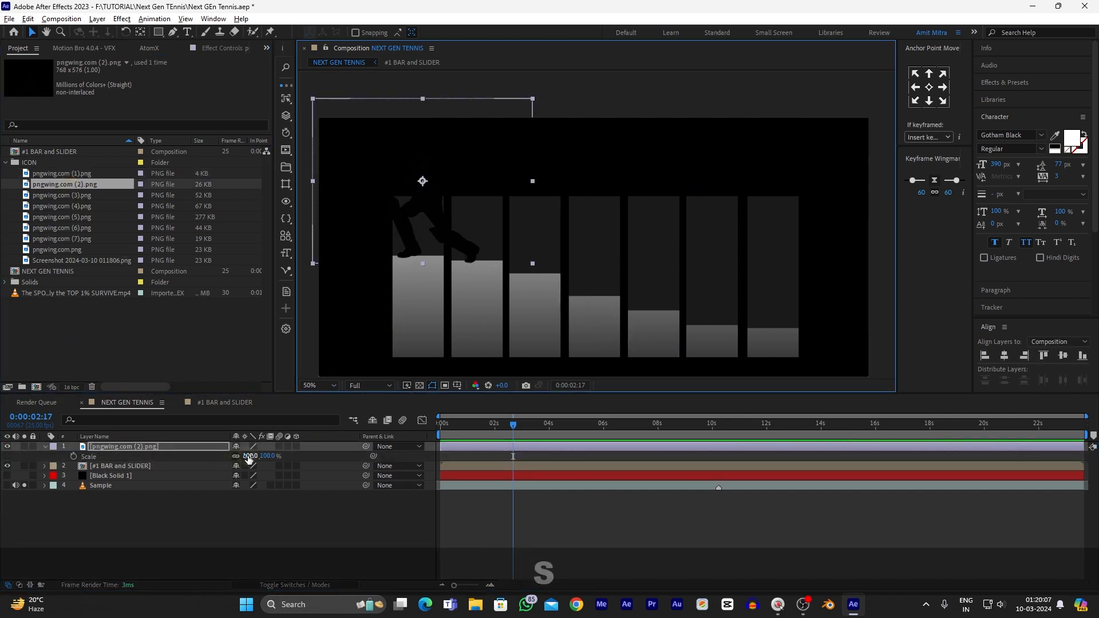
type("ti")
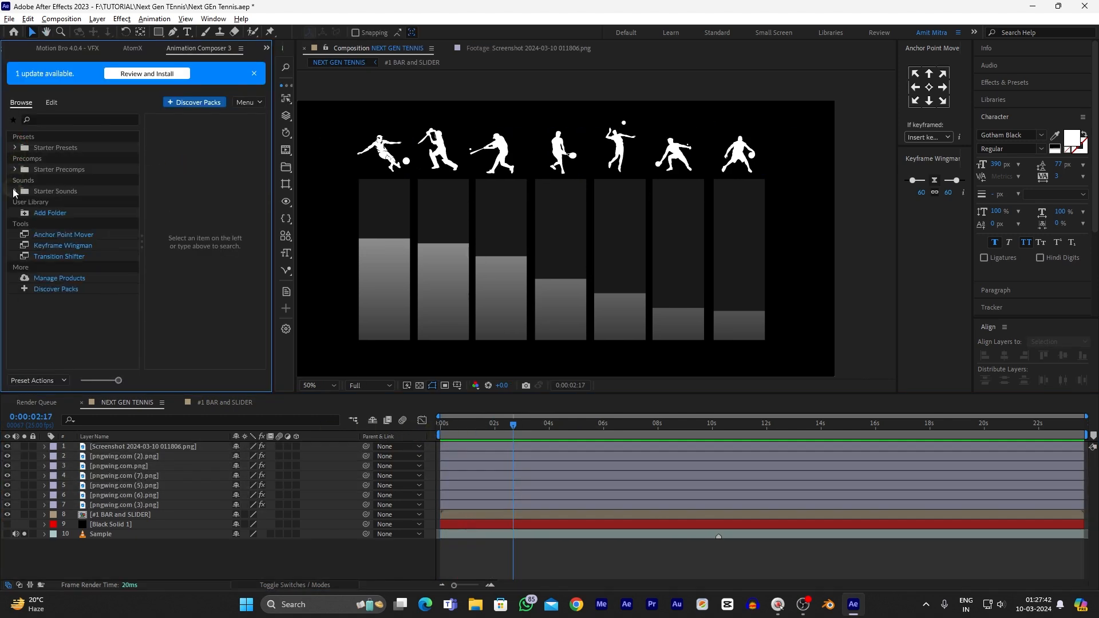
- Preview the icon animation and precompose the icons into ICONS
left_click(14, 147)
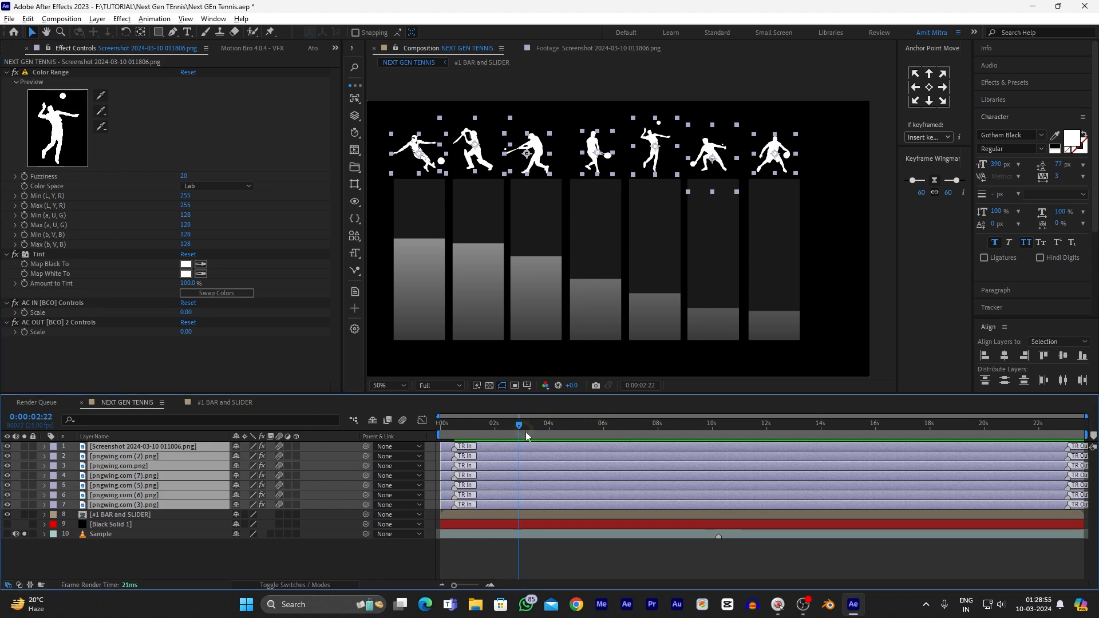
key("Space")
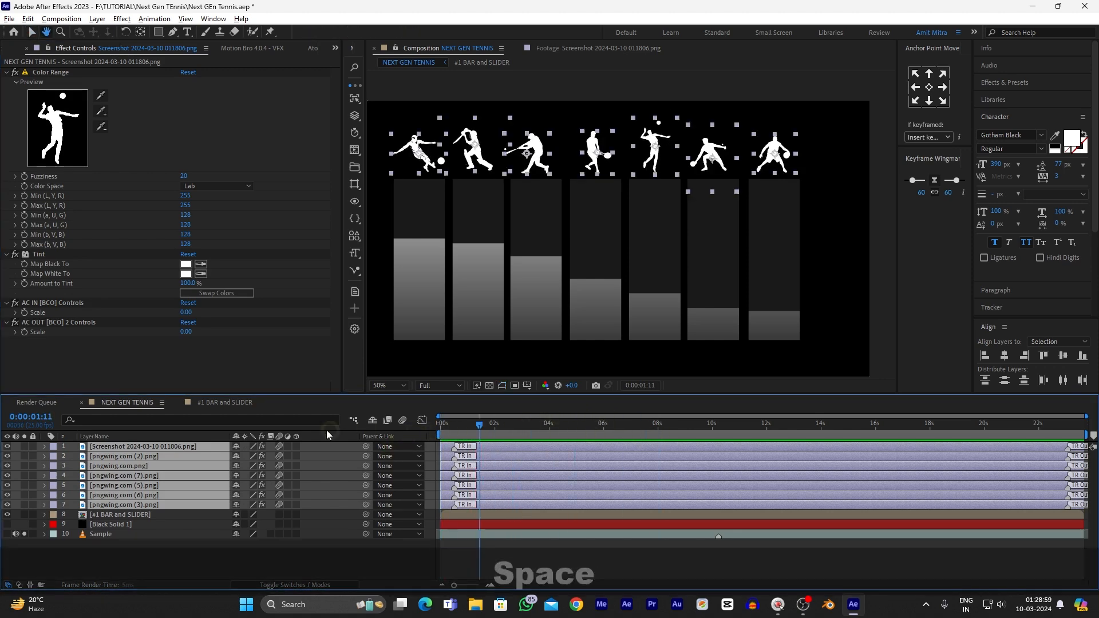
type("ICONS")
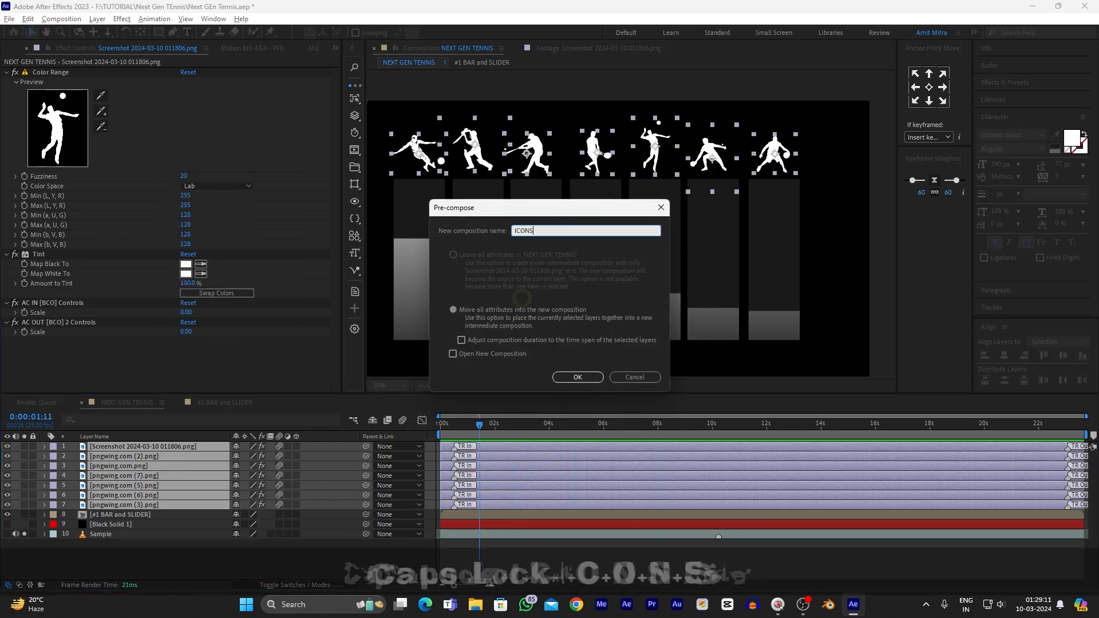
left_click(577, 378)
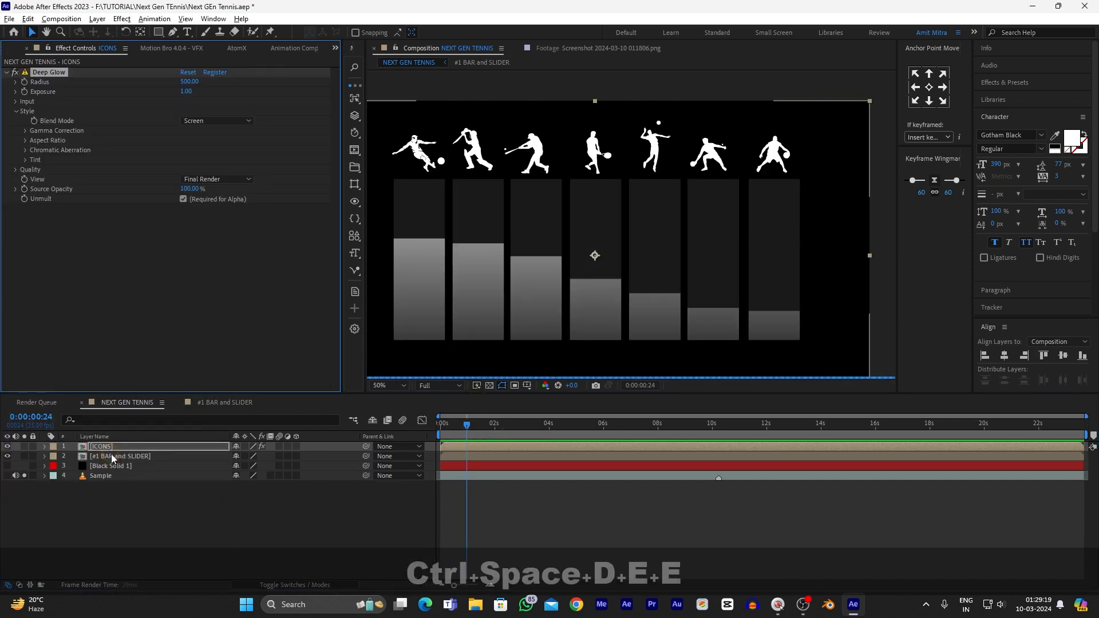
- Scale the icons and bars down and start a new solid layer for the grid
type("0.18")
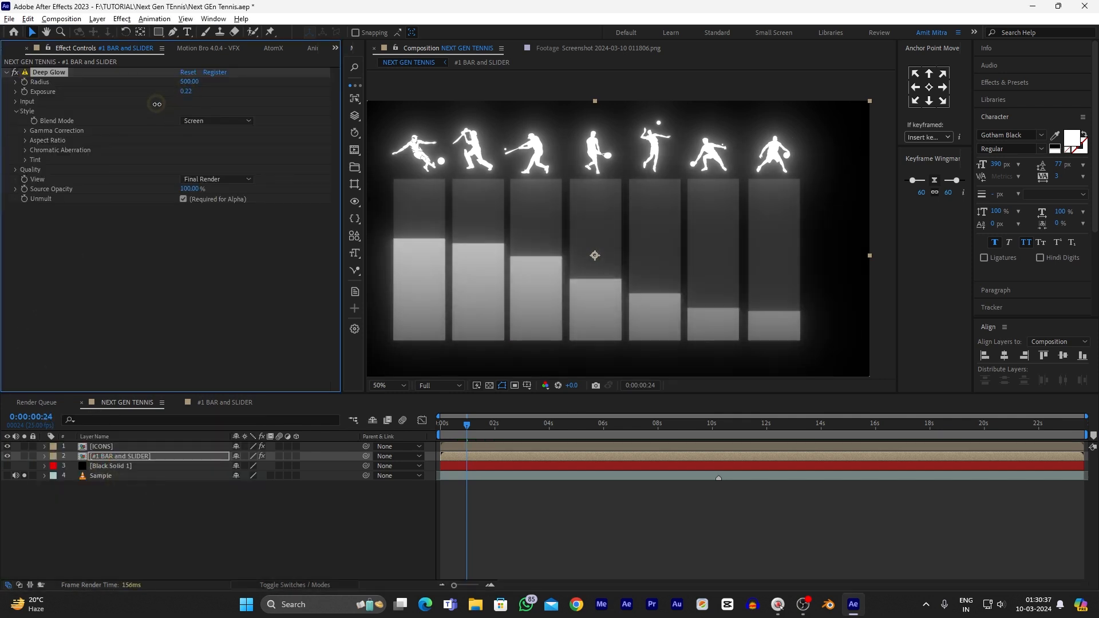
right_click(231, 390)
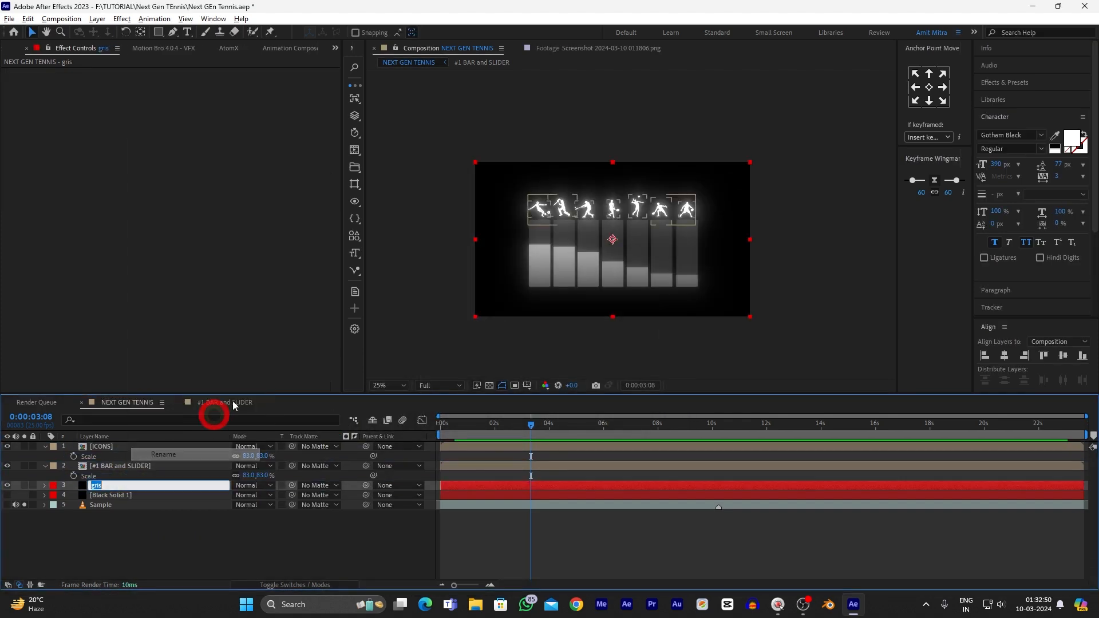
- Apply the Grid effect to the grid solid
type("gri")
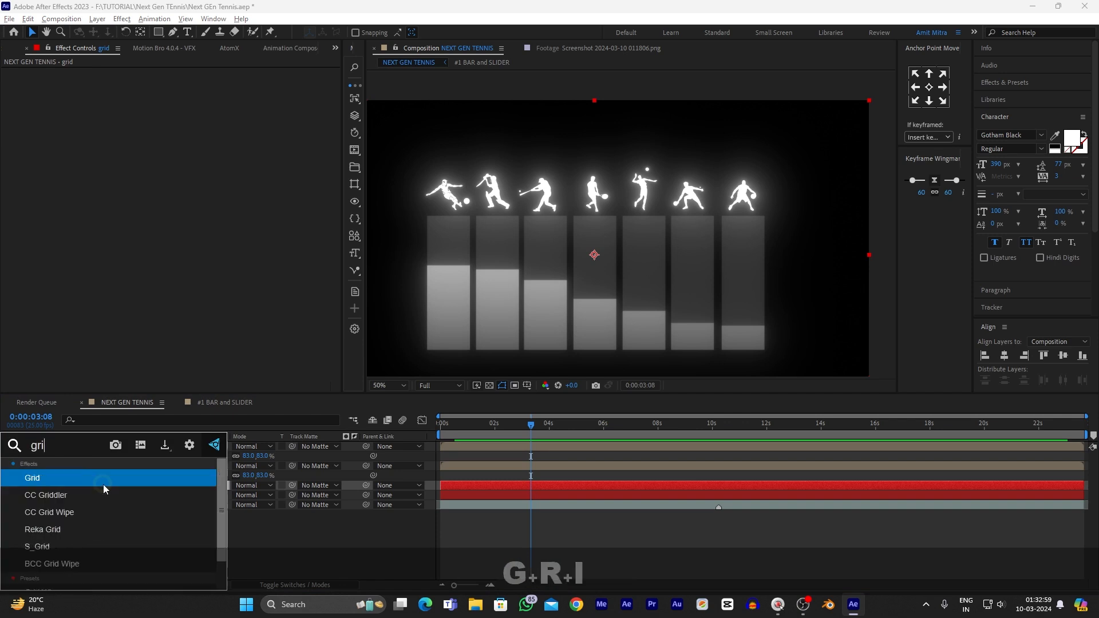
double_click(32, 478)
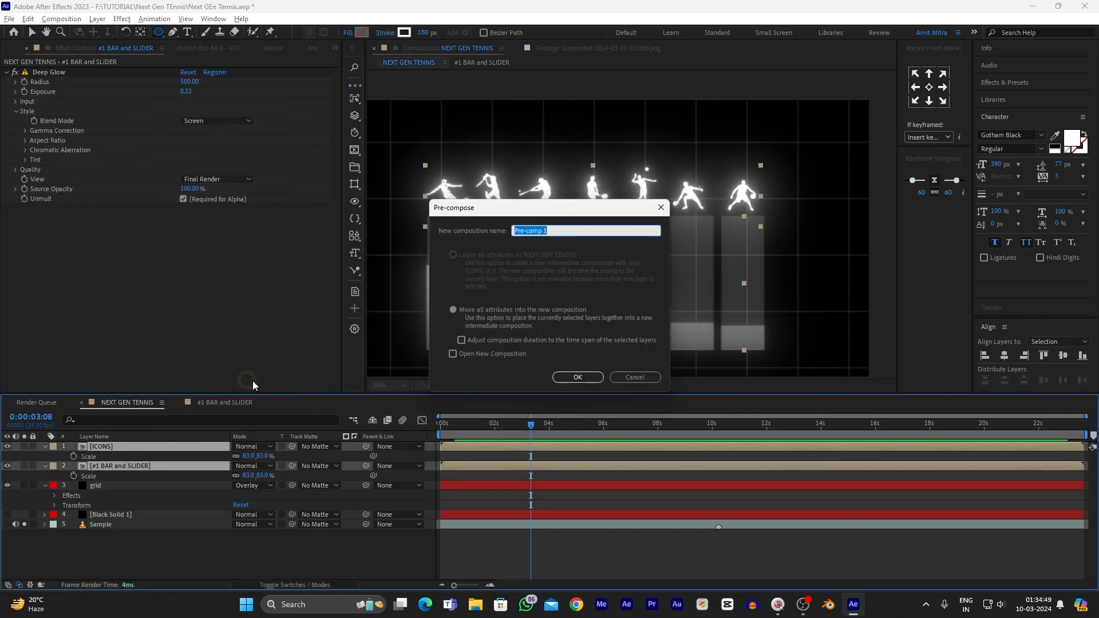
- Precompose the icons and bars as BAR AND ICONS and select it in the project
type("BAR AND ICONS")
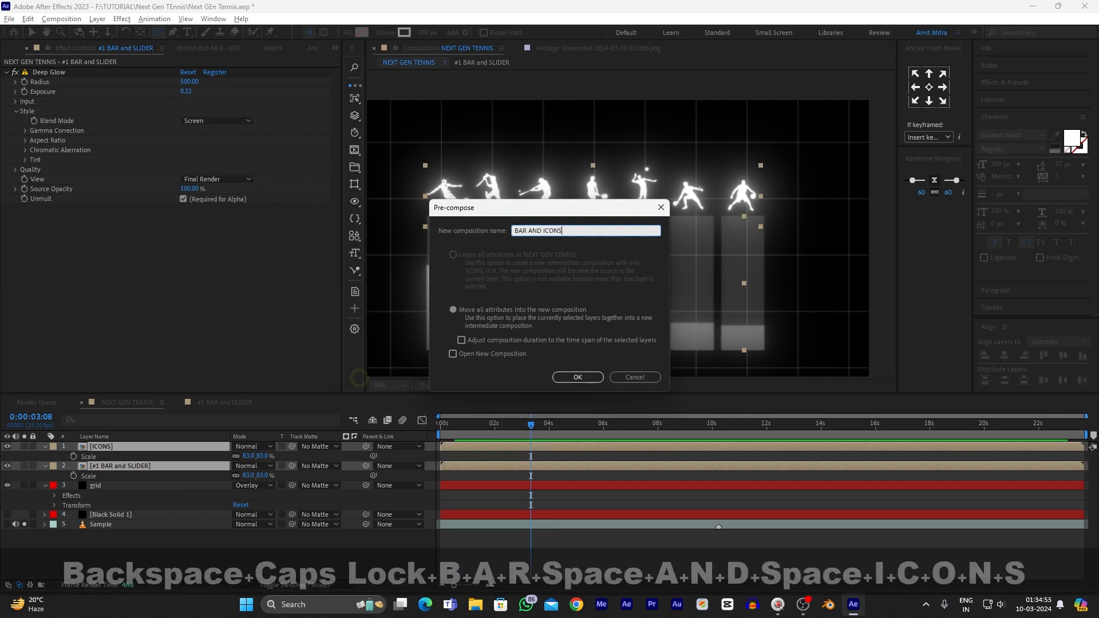
left_click(577, 378)
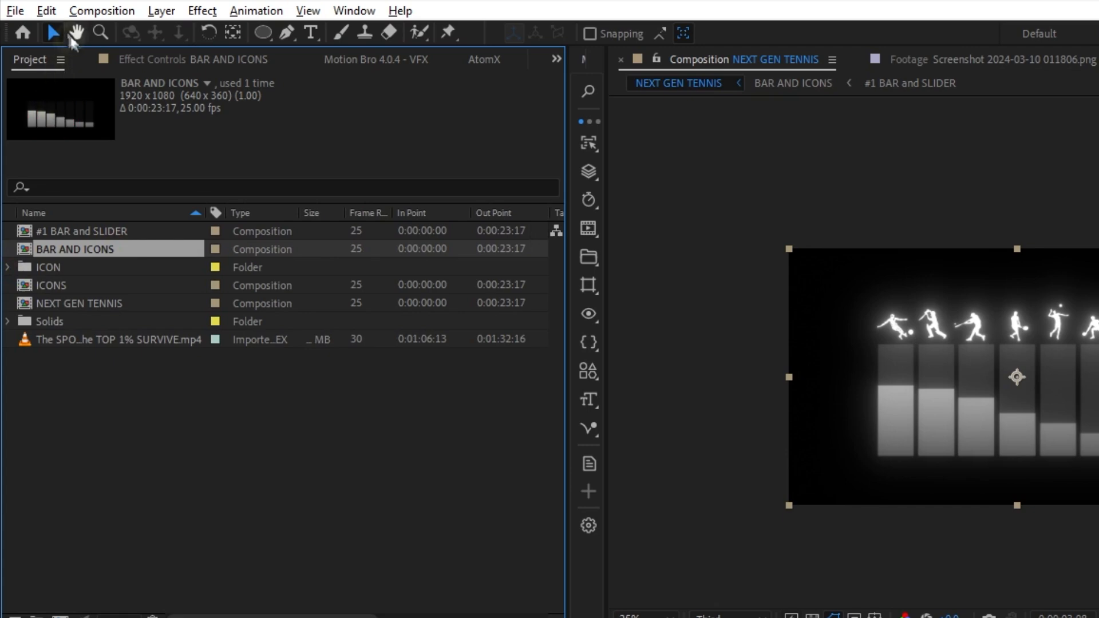
left_click(48, 10)
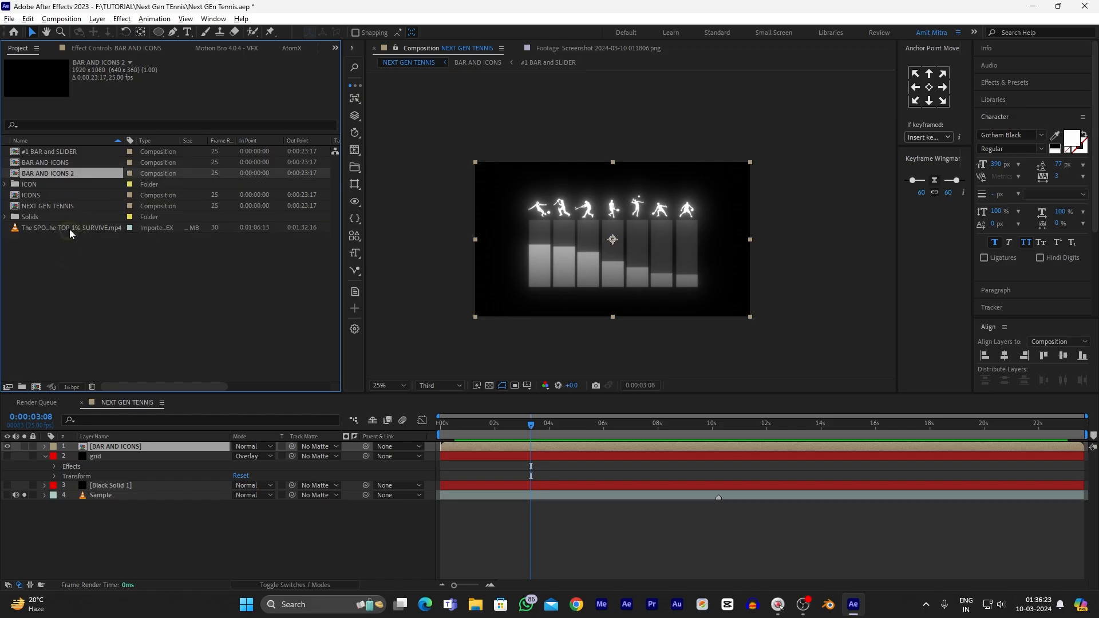
- Duplicate BAR AND ICONS into a flattened 3D reflection beneath the graph
left_click(113, 467)
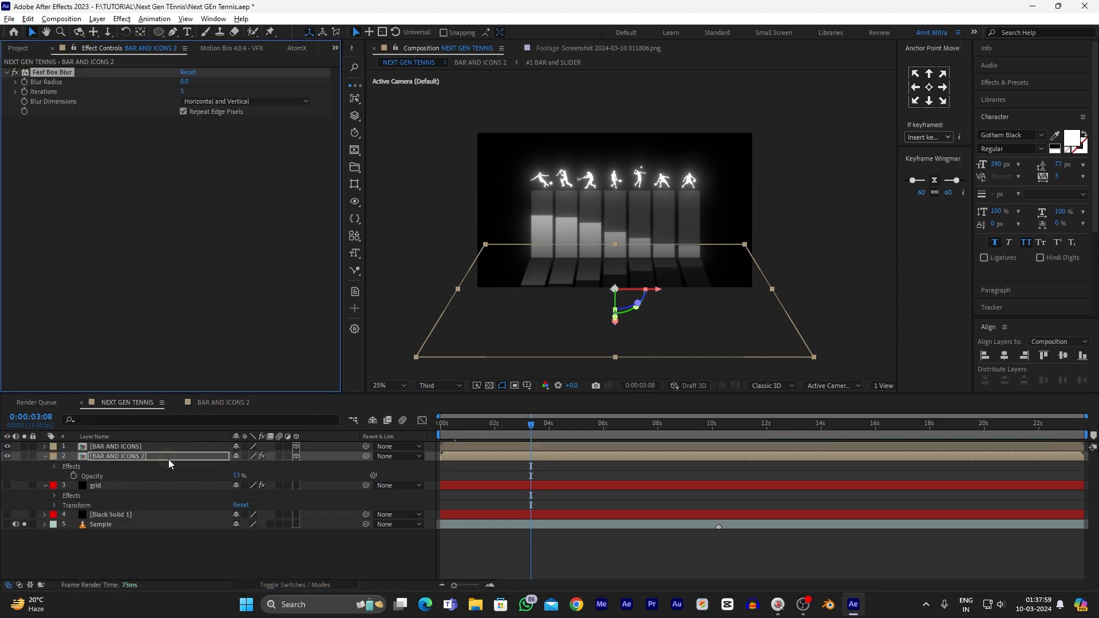
left_click(317, 403)
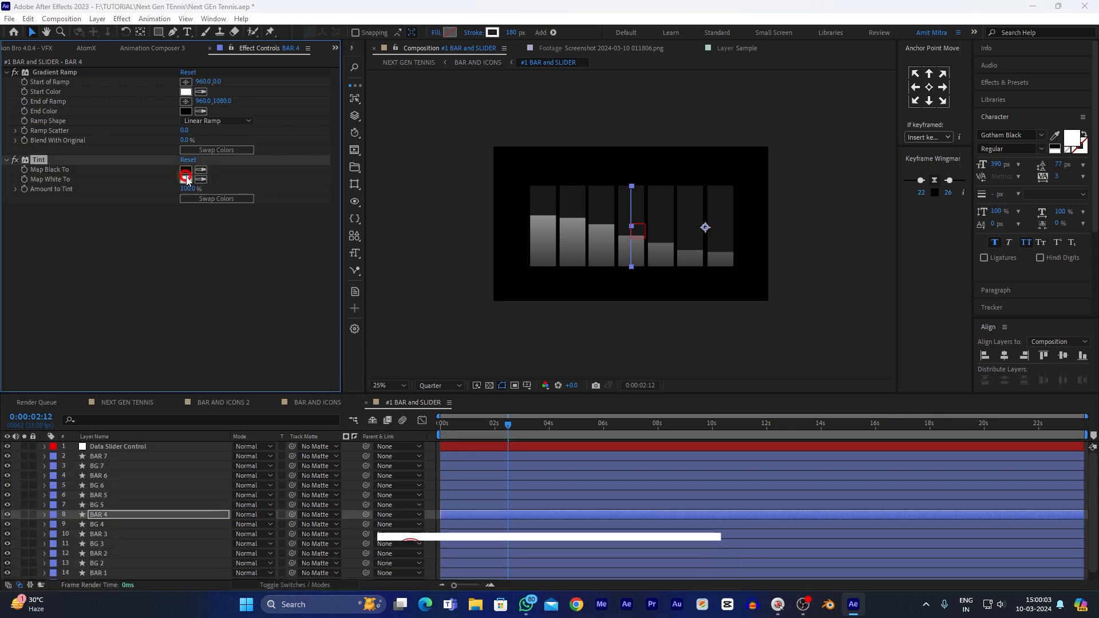
- Set BAR 4's Tint Map White To colour to orange FF7800
left_click(185, 179)
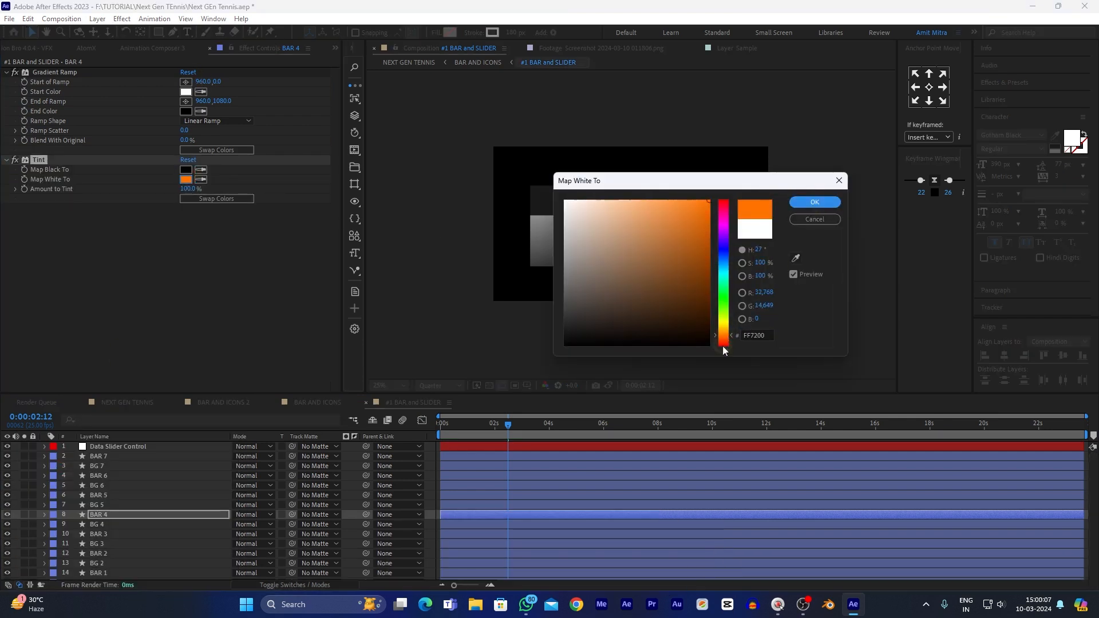
left_click(815, 201)
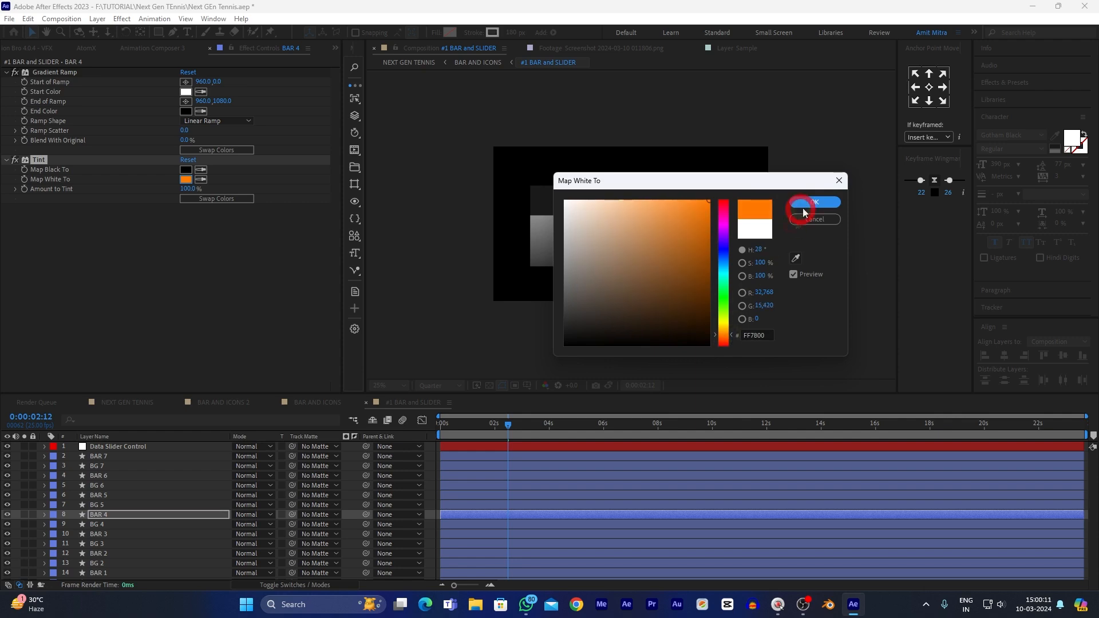
left_click(811, 201)
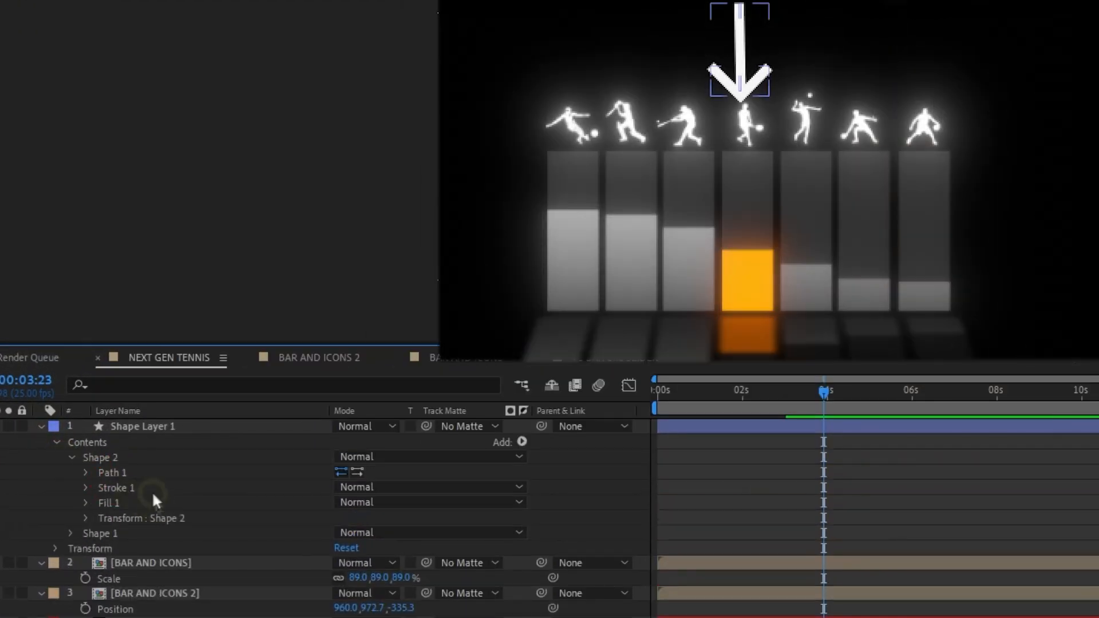
- Enable stroke Taper on the arrow's Shape Layer 1 stroke for tapered ends
left_click(395, 549)
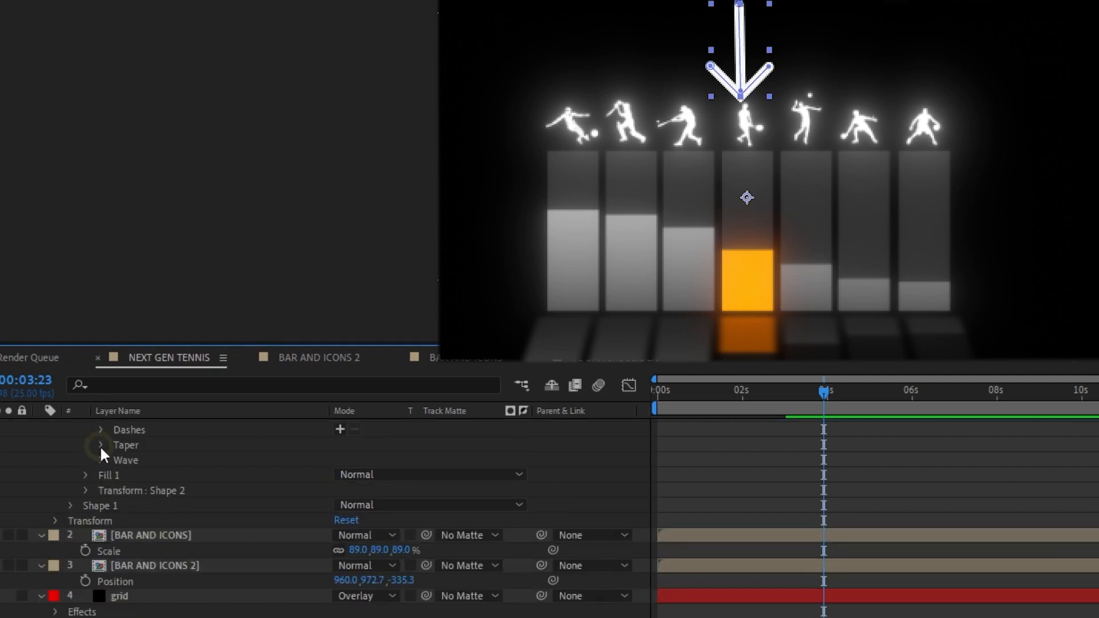
left_click(101, 446)
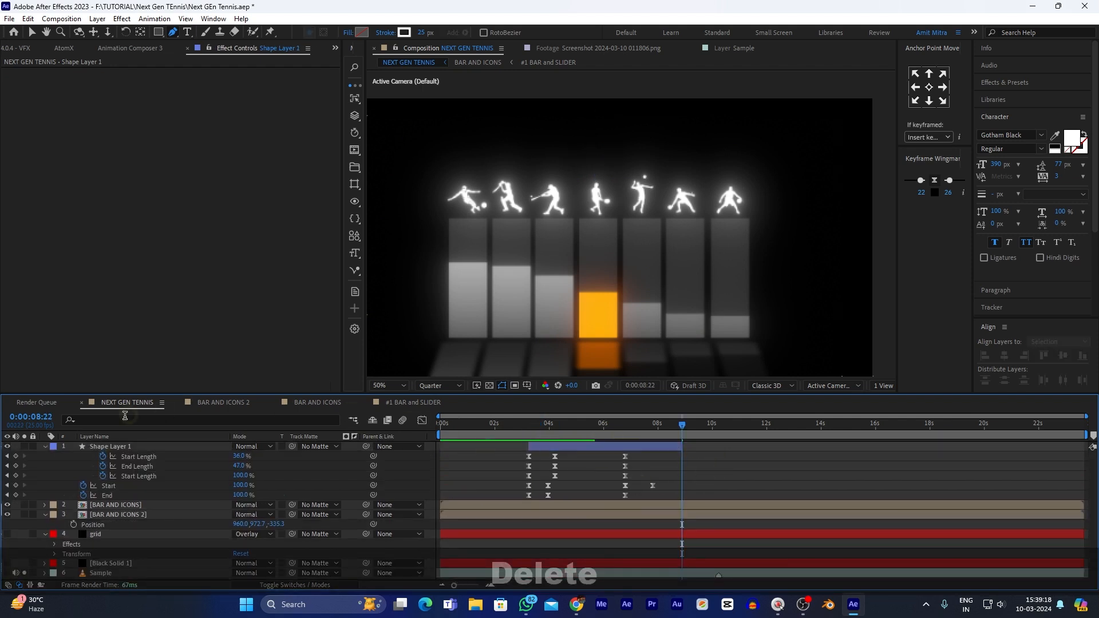
- Rename the shape layer 'arrow' and set the baseline Dashes offset to -1250, keyframed
type("arrow")
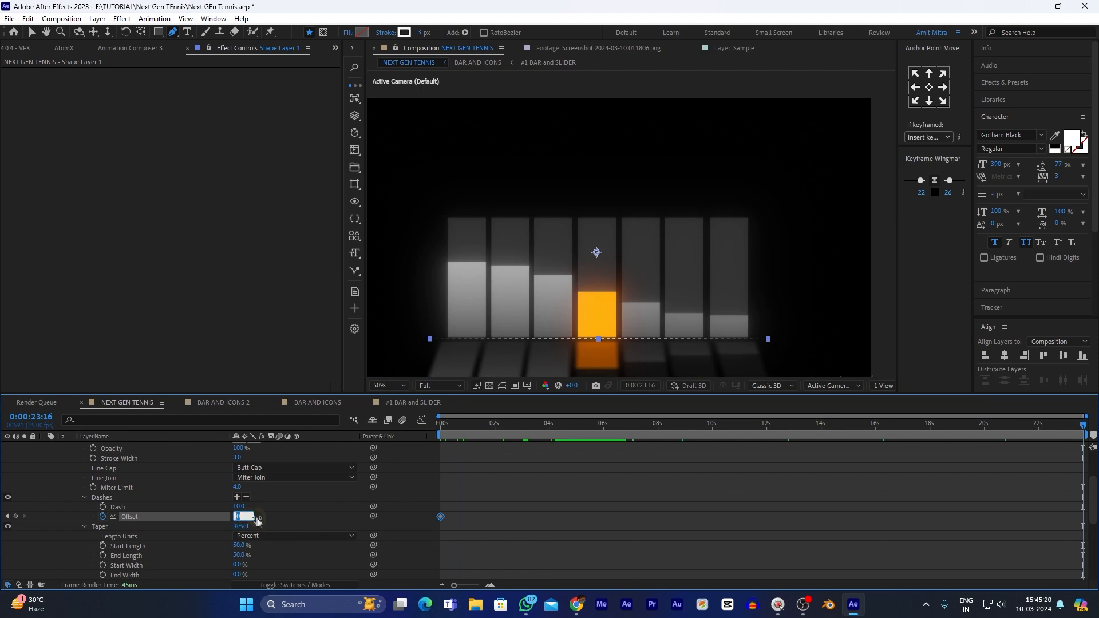
type("-1250")
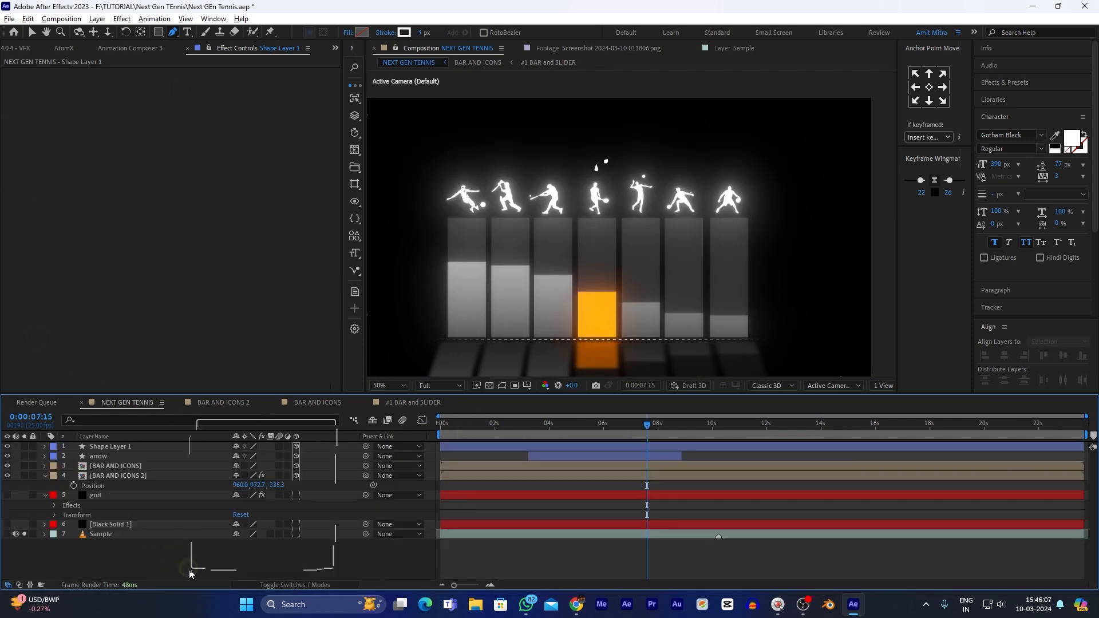
right_click(190, 574)
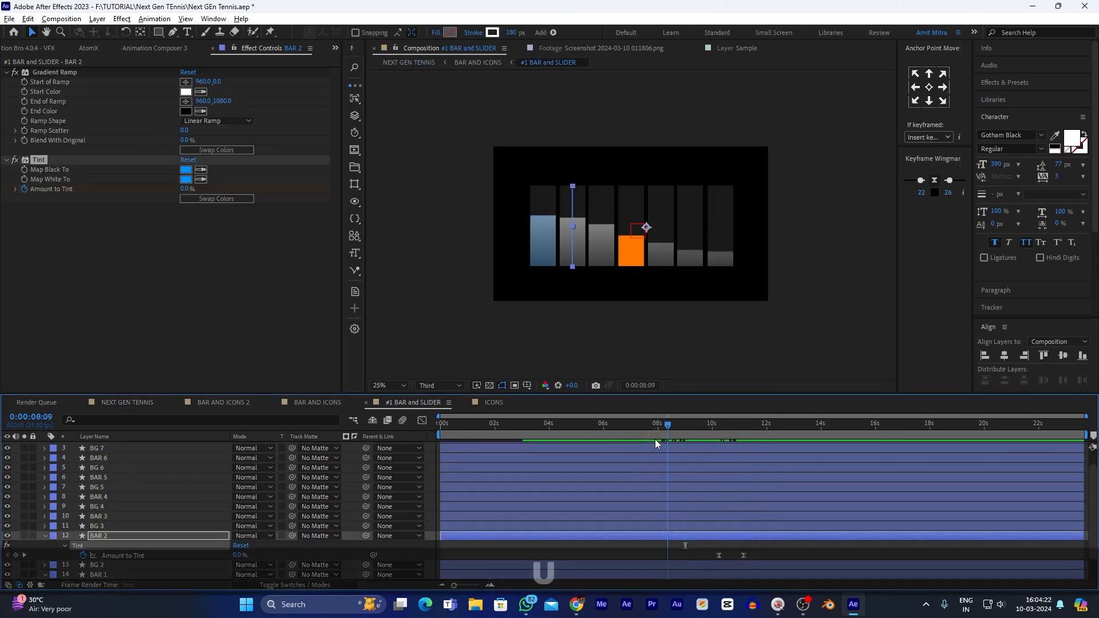
- Scrub later in the bar animation and preview the blue tint playing back
left_click(409, 62)
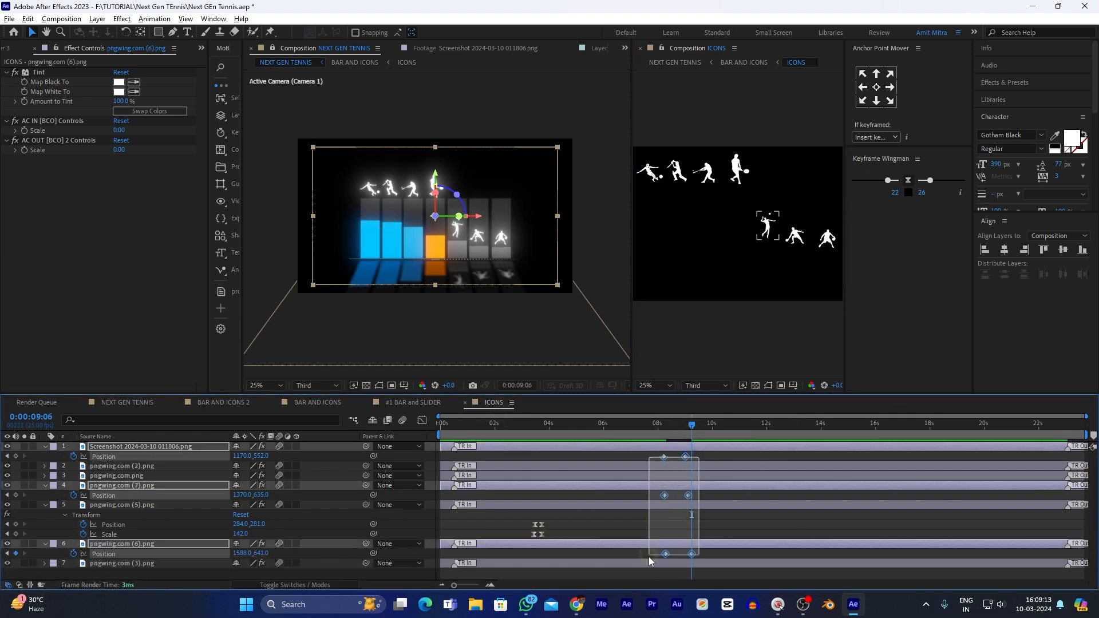
key("space")
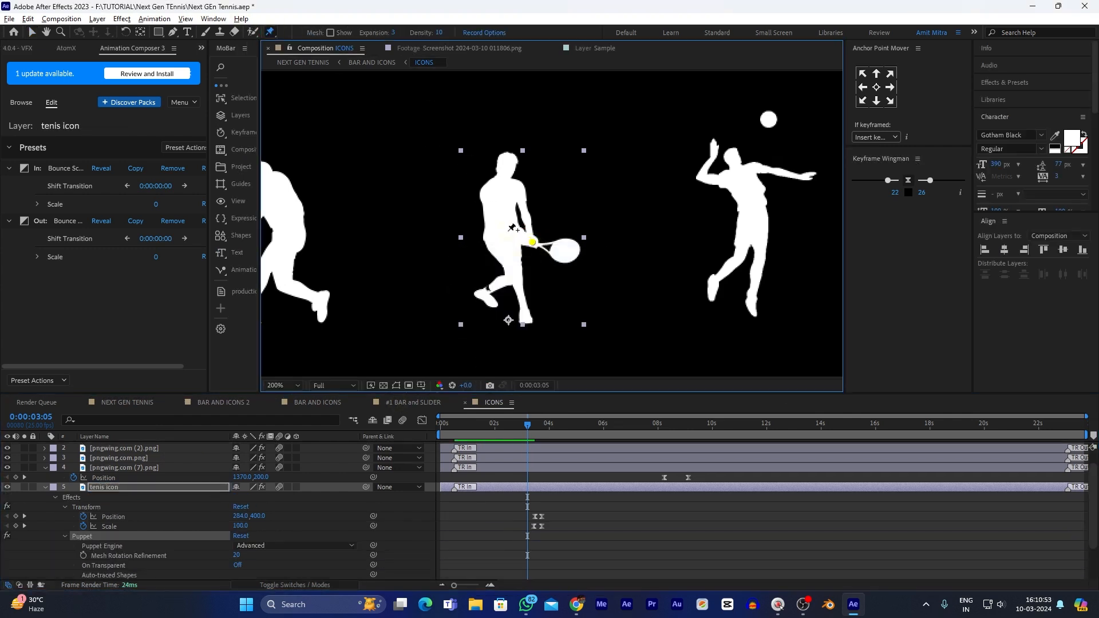
- Keyframe the racket-hand puppet pin position at successive times and preview the swing
left_click(513, 284)
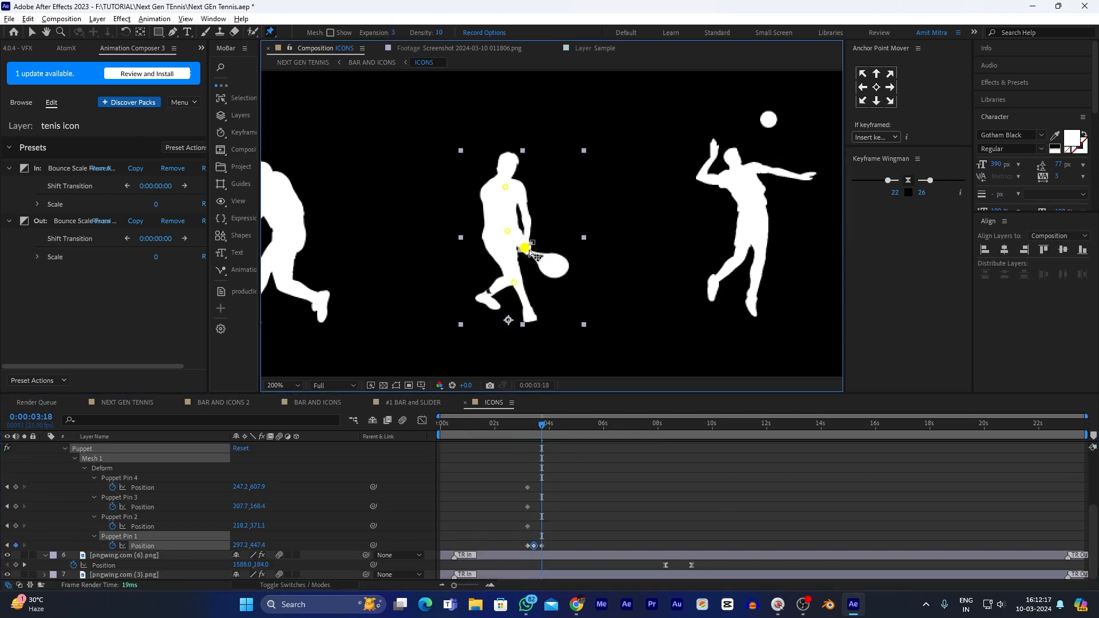
key("Space")
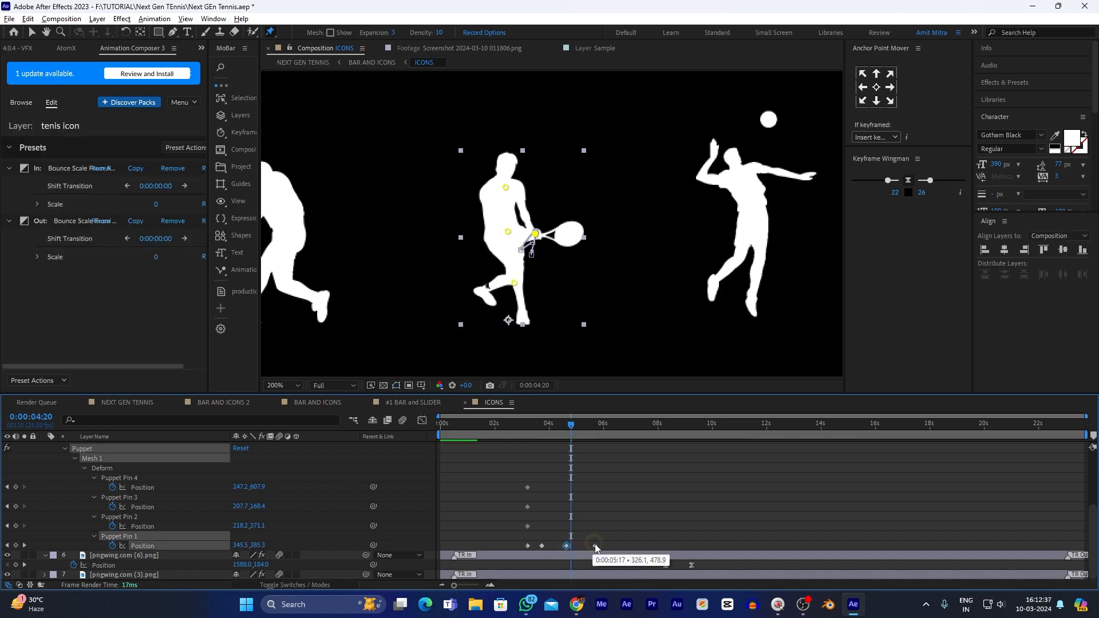
left_click(516, 424)
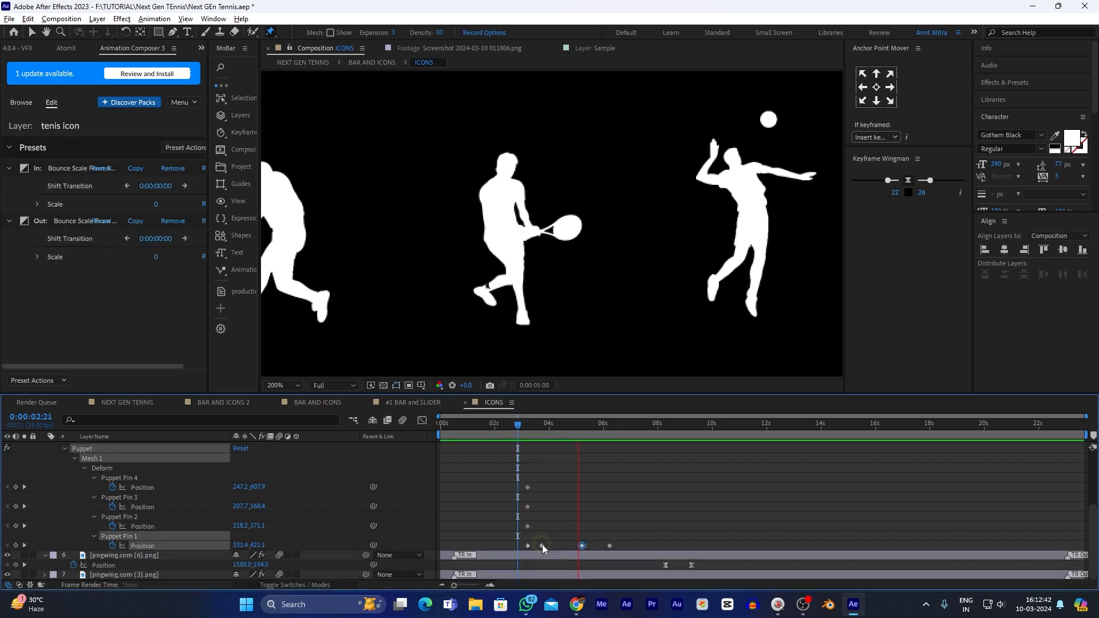
key("space")
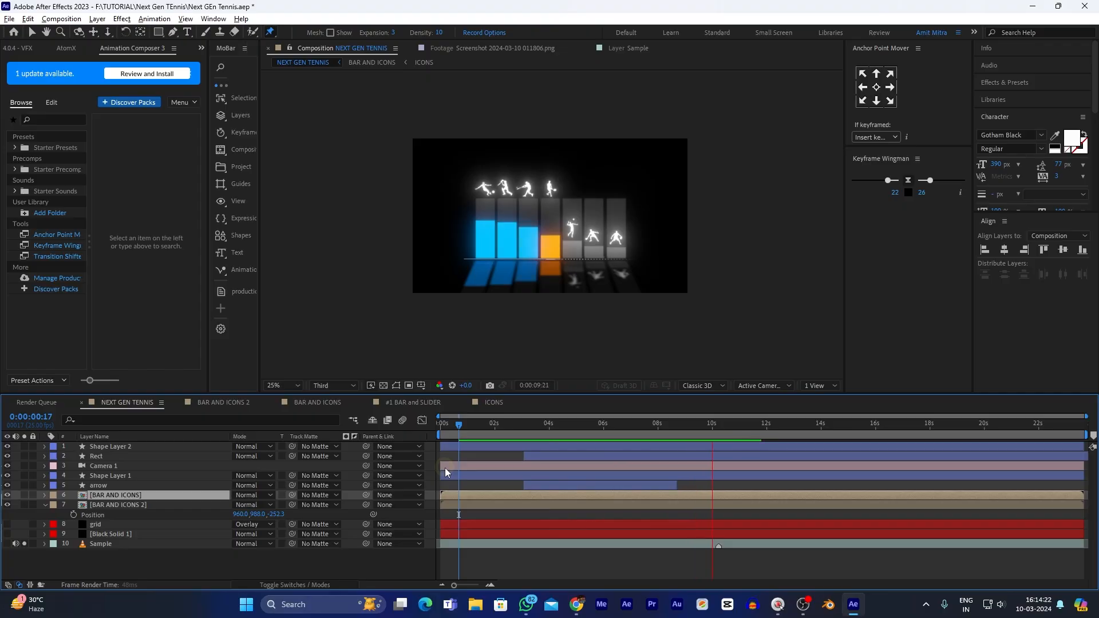
- Pose the footballer's kicking leg and body with puppet pins, undoing unwanted changes
left_click(424, 62)
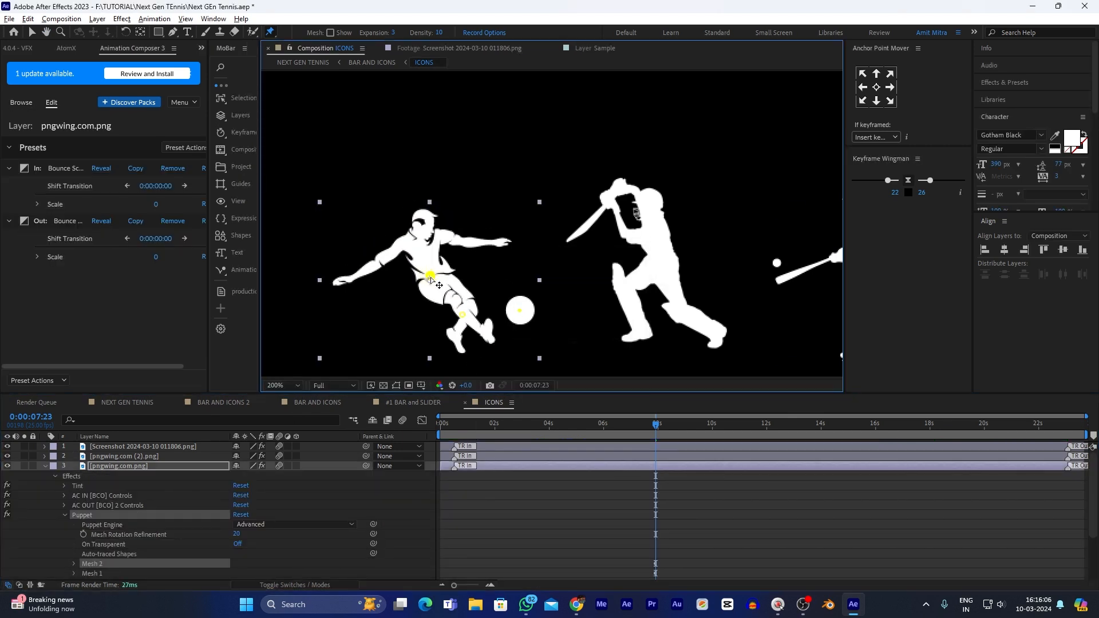
left_click_drag(430, 275, 444, 280)
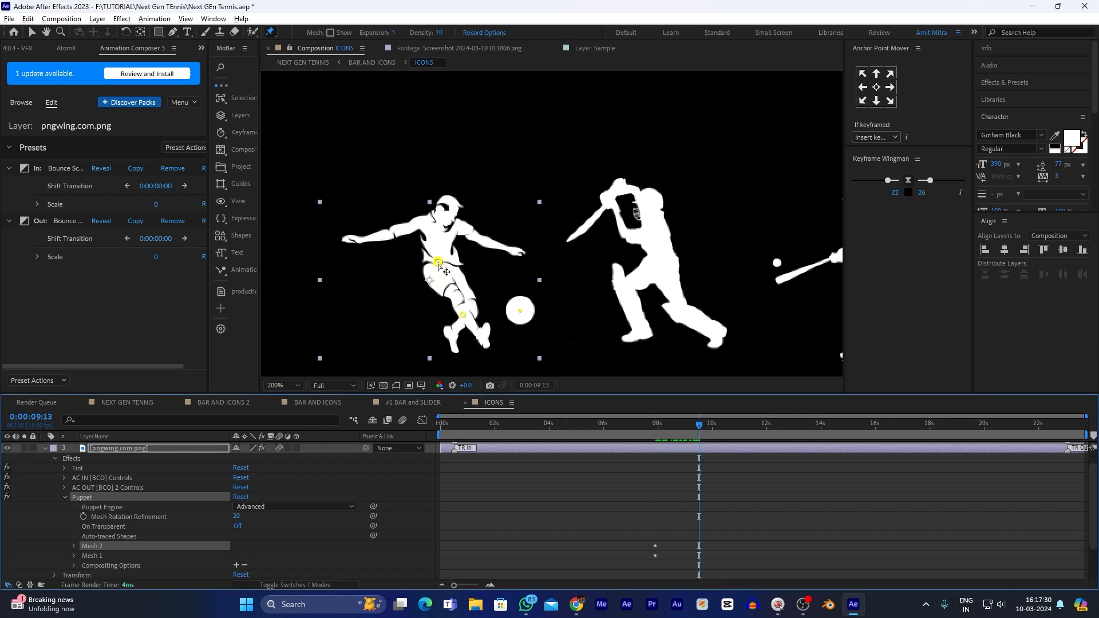
left_click_drag(436, 261, 423, 270)
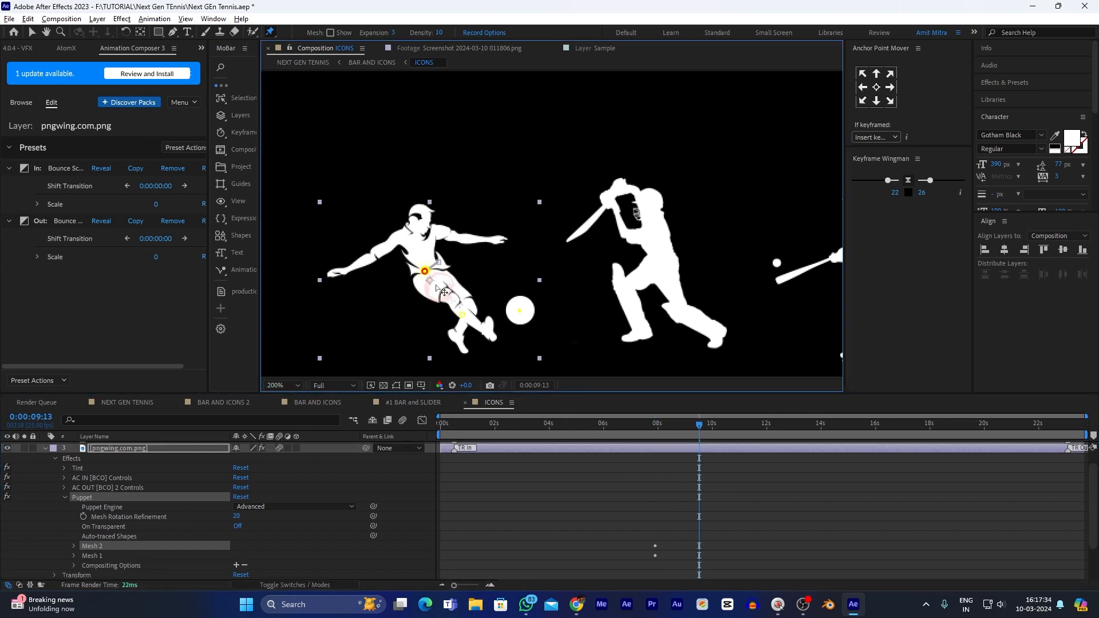
key("ctrl+z")
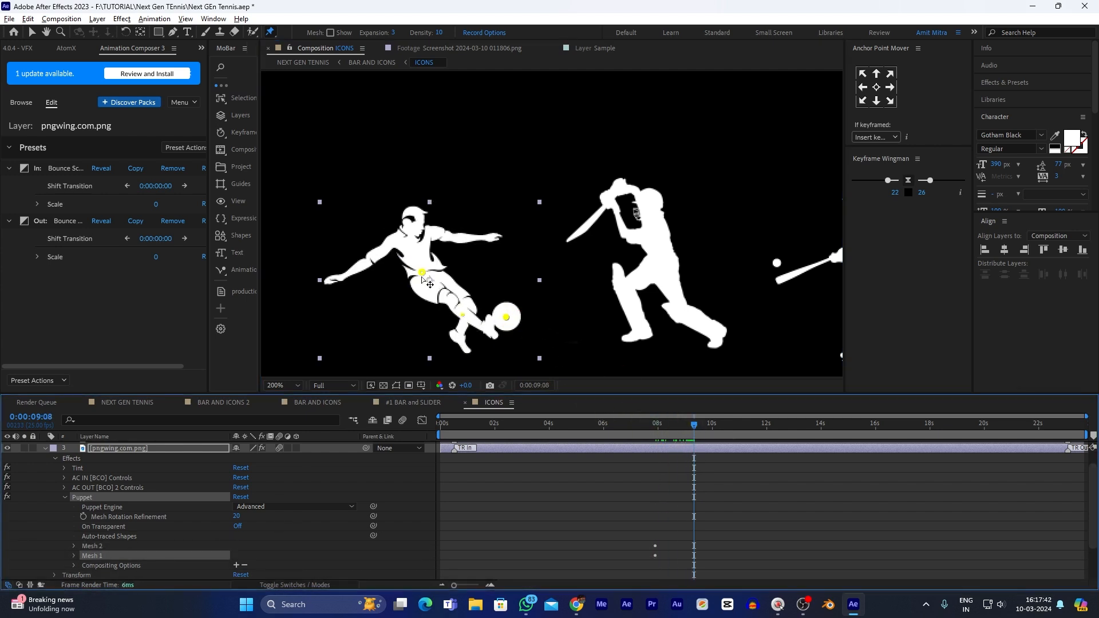
key("ctrl+z")
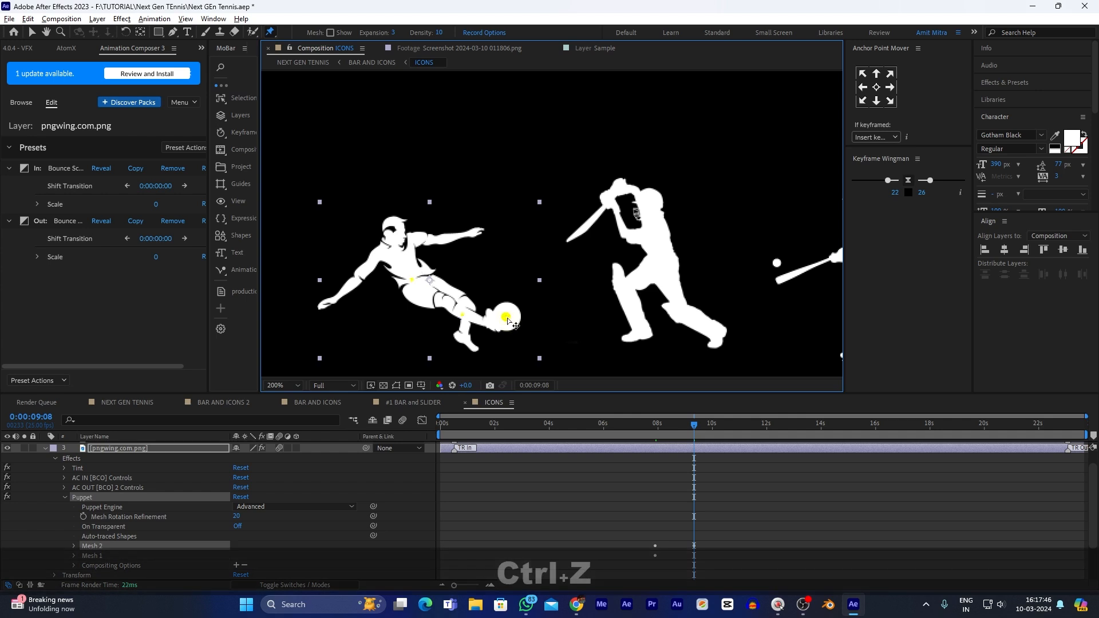
- Drag the ball pin up and across toward the top right to set its flight path
left_click_drag(510, 317, 548, 258)
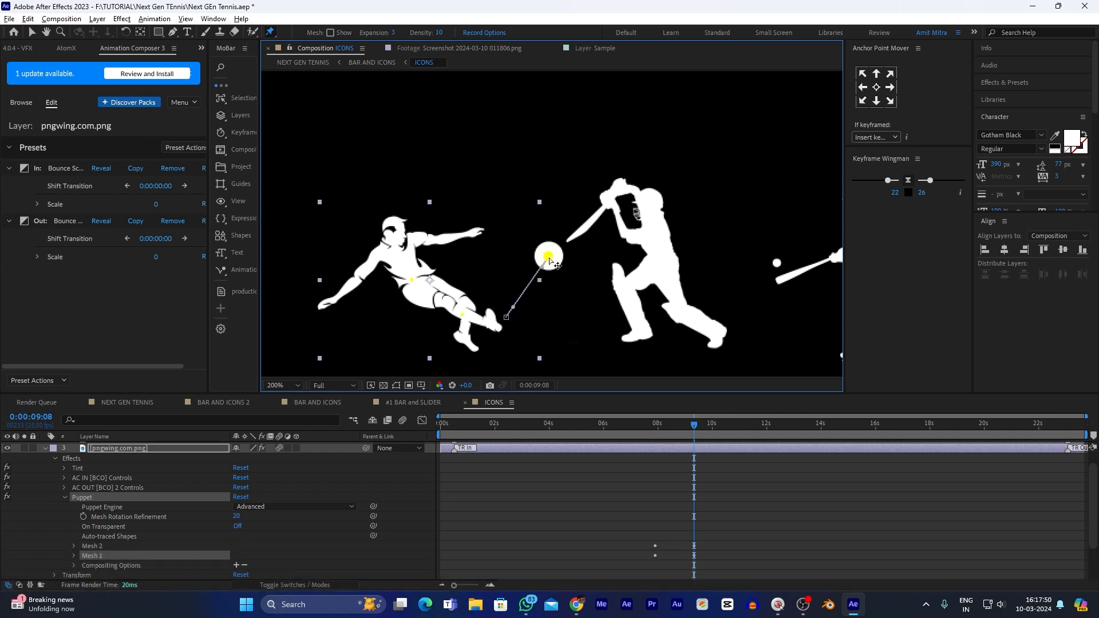
left_click_drag(547, 254, 604, 255)
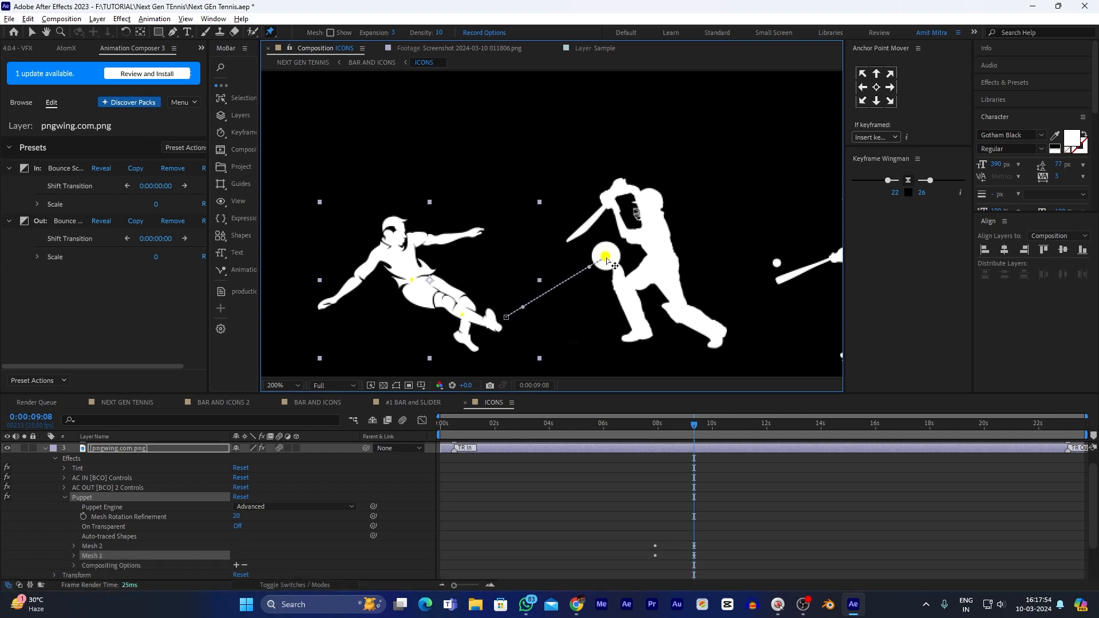
left_click_drag(605, 254, 611, 247)
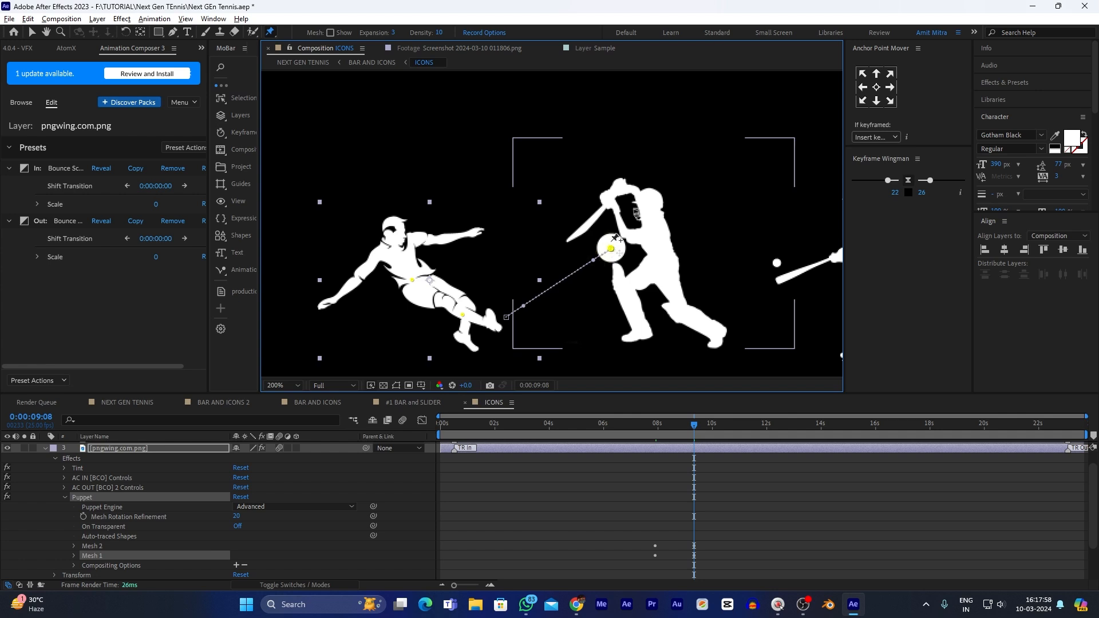
left_click_drag(610, 247, 712, 149)
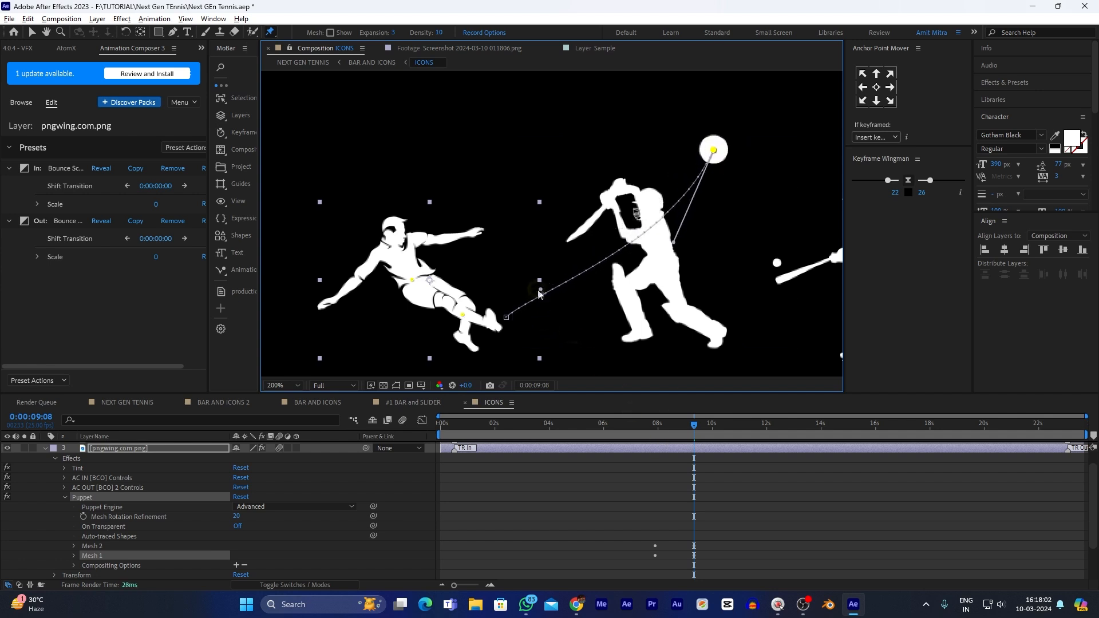
left_click_drag(709, 149, 524, 263)
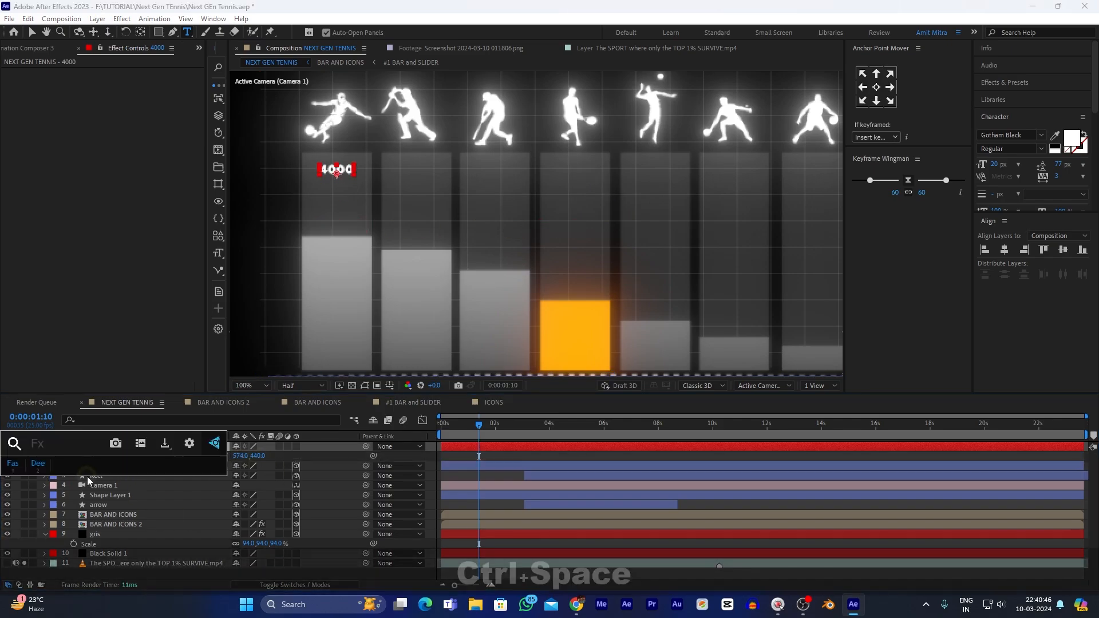
- Search for and apply the Slider Control effect to the 4000 text layer
type("slider Control\")(\"Slider\") + \"\"")
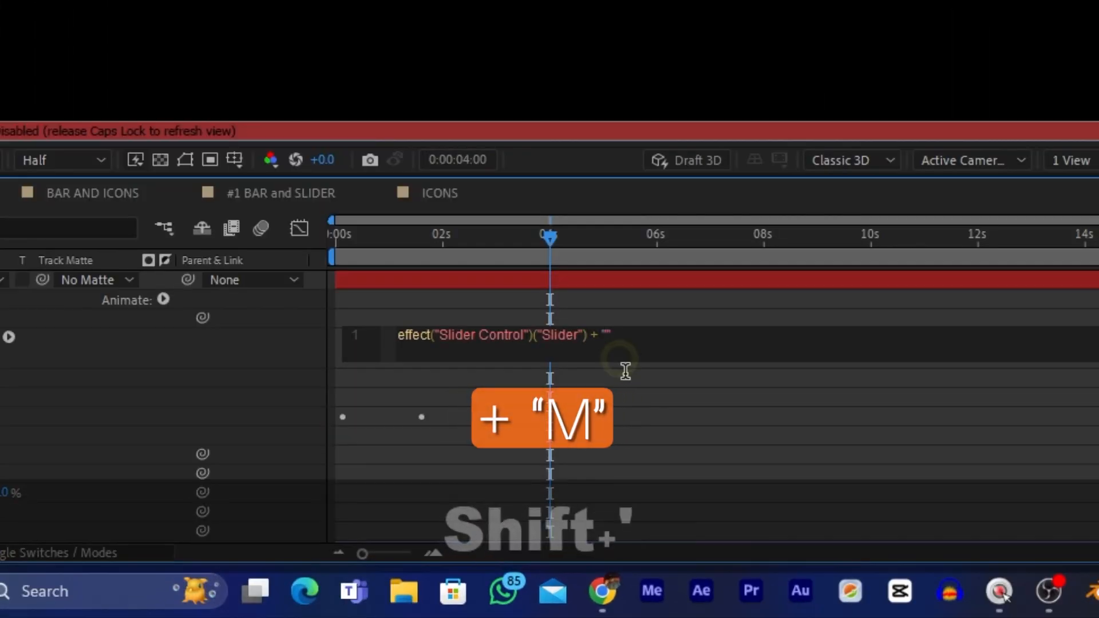
- Append 'M' to the counter expression and scrub the timeline to check the value changing
type("M")
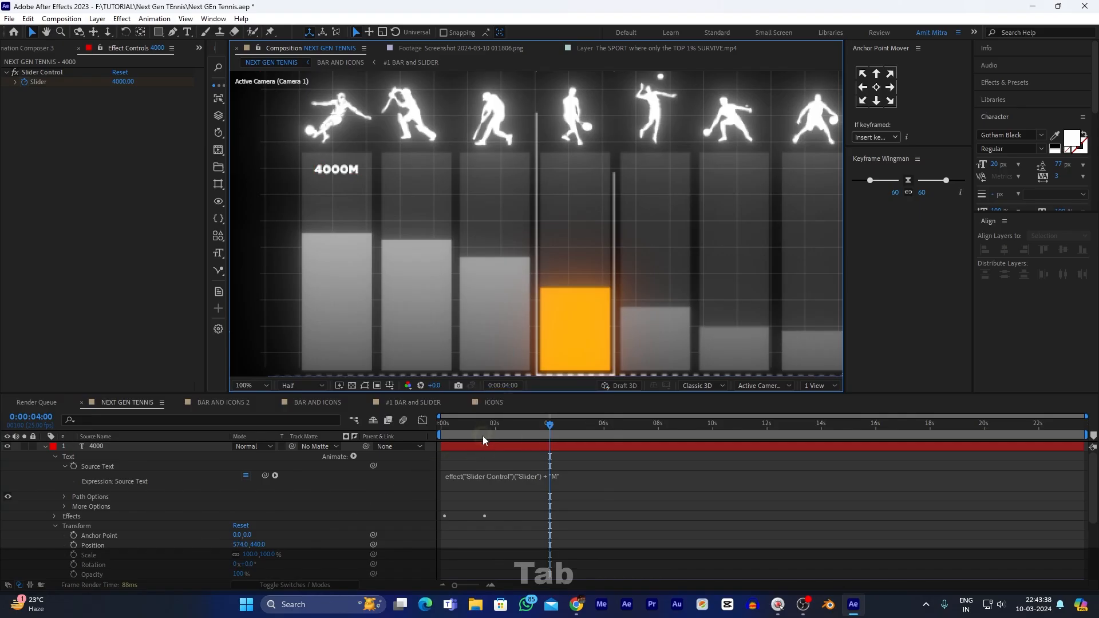
left_click(479, 423)
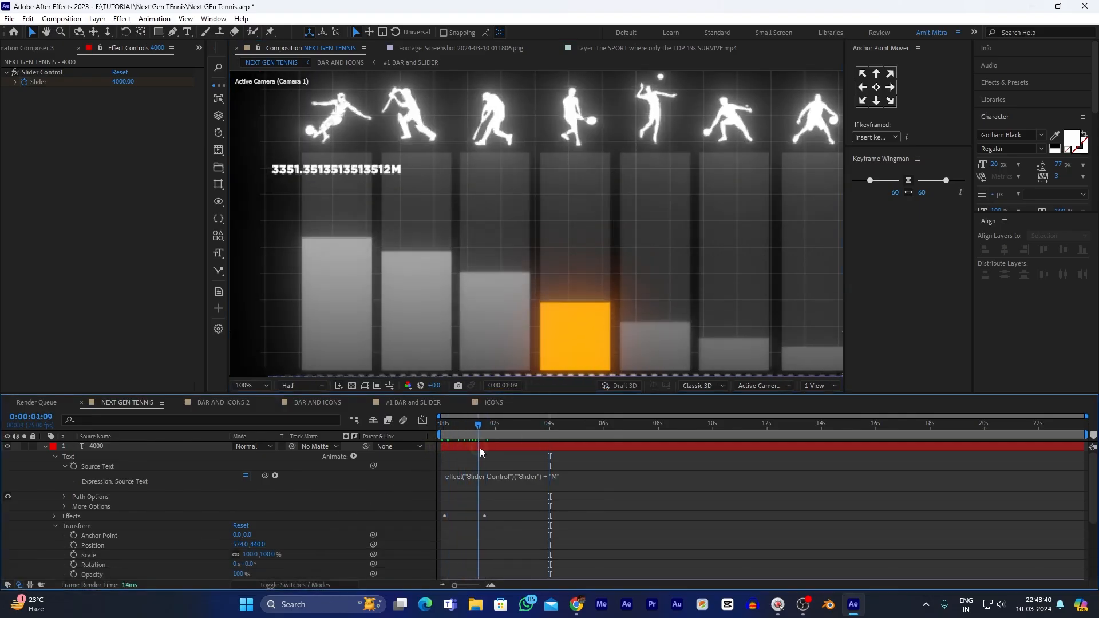
left_click_drag(476, 422, 482, 423)
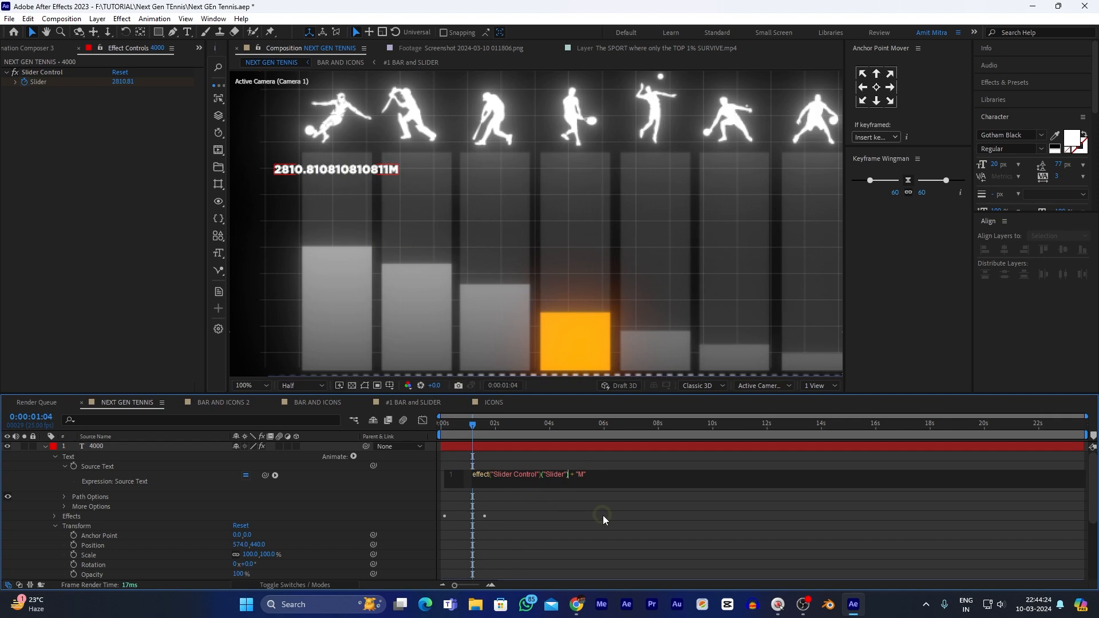
- Add .value.toFixed(0) to the expression so the counter shows whole numbers
type(".valu")
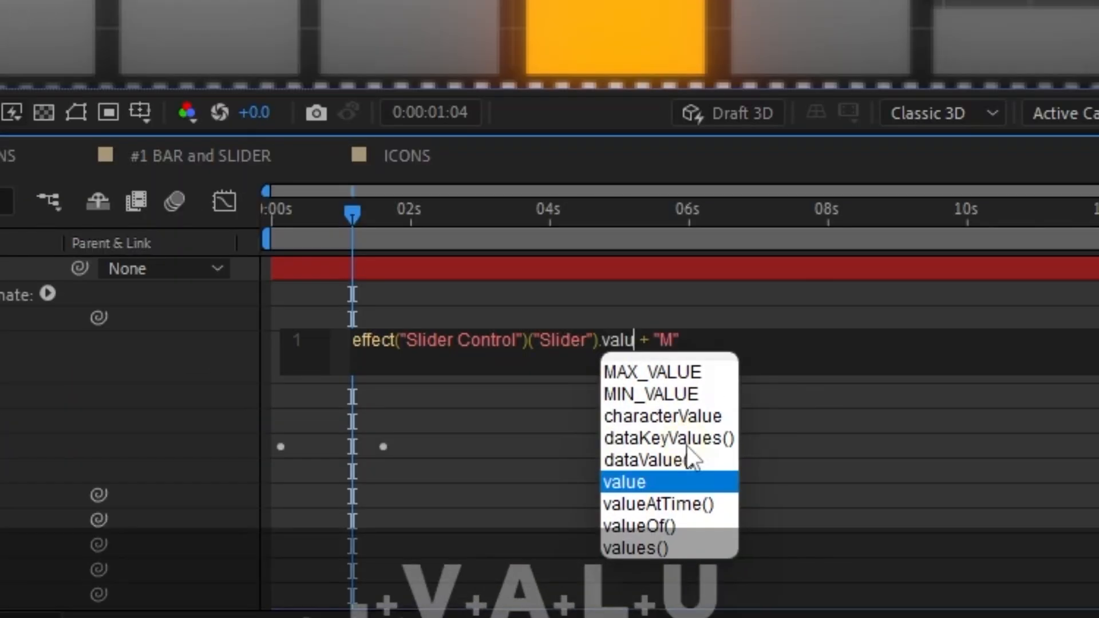
type("e.tofi")
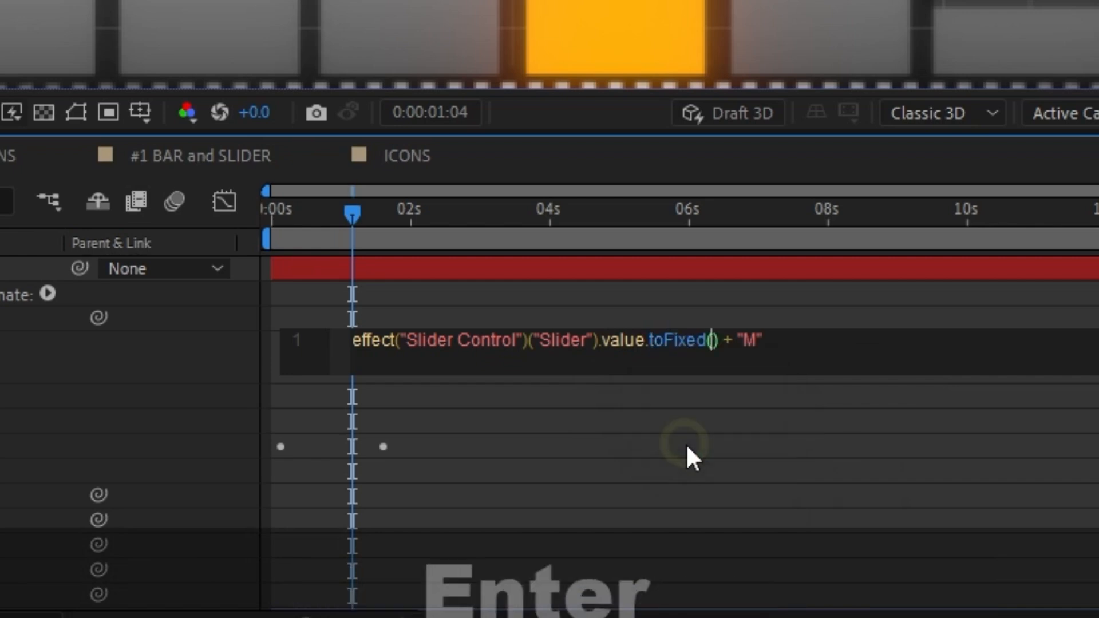
type("0")
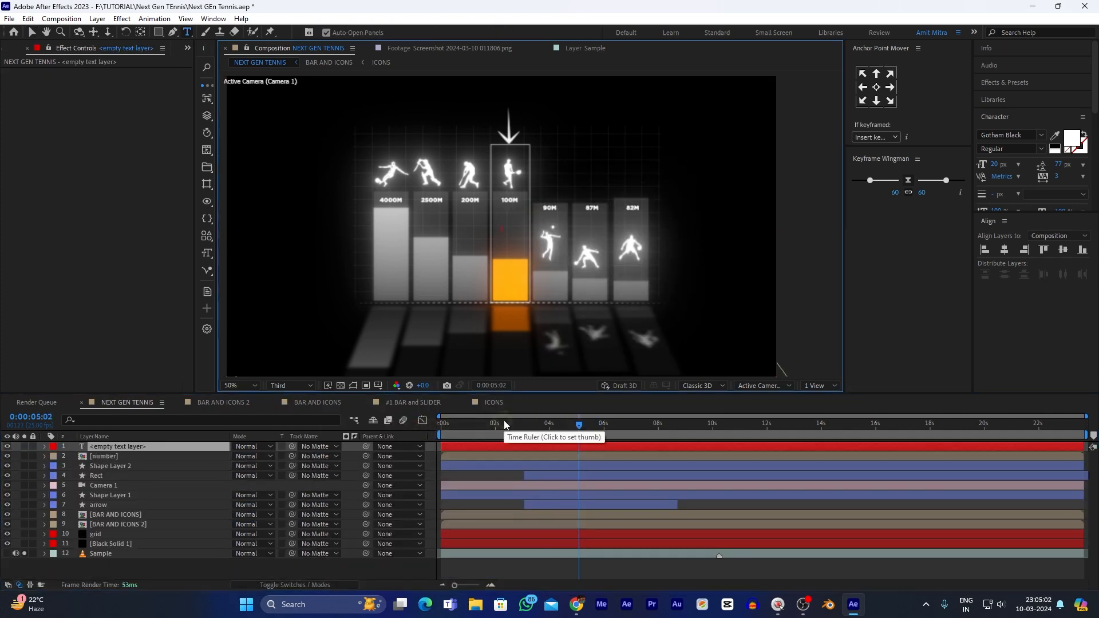
- Type the title text MOST POPULAR NON-TEAM SPORTS in the Composition panel
type("MOST POPULAR NON-T")
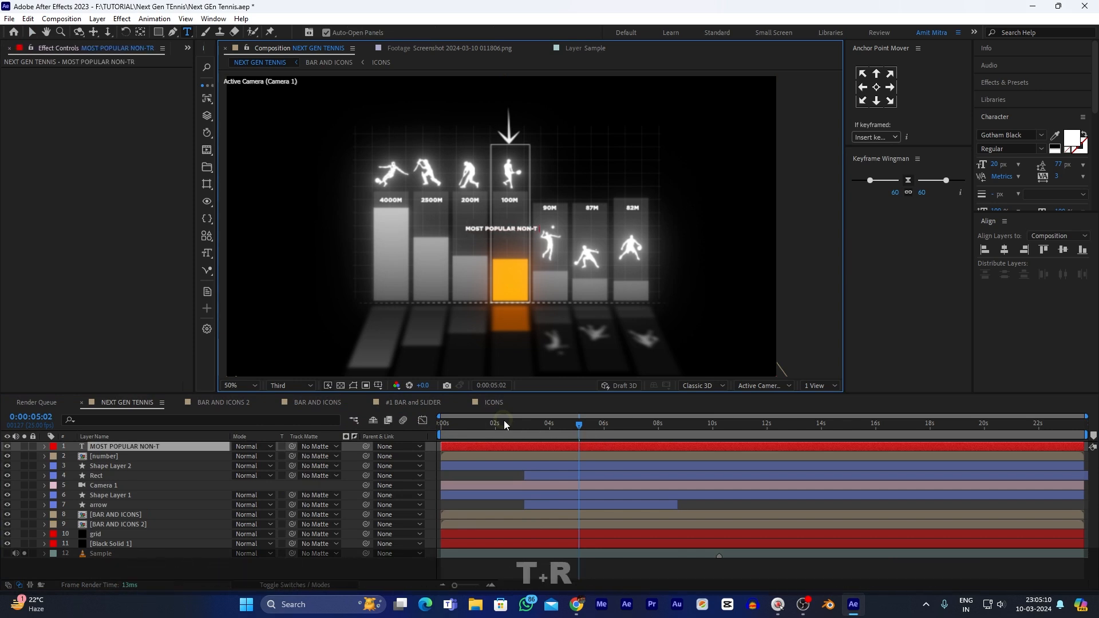
type("EAM SPORT")
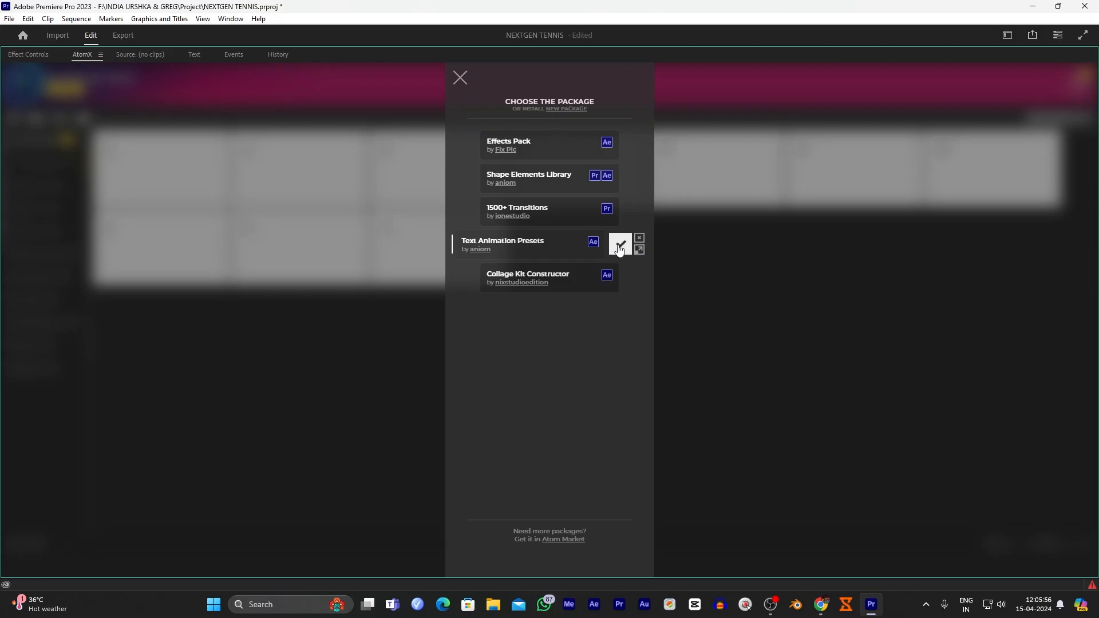
- Browse AtomX Basic Smooth Lines text presets, then confirm orange for the TextBox title label
left_click(621, 248)
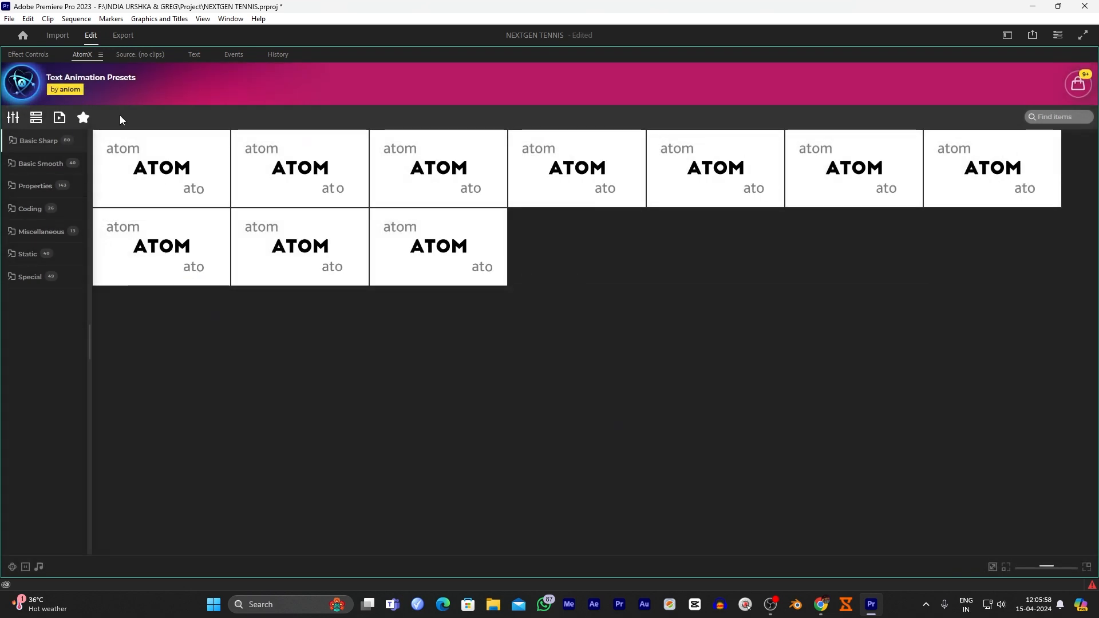
left_click(41, 163)
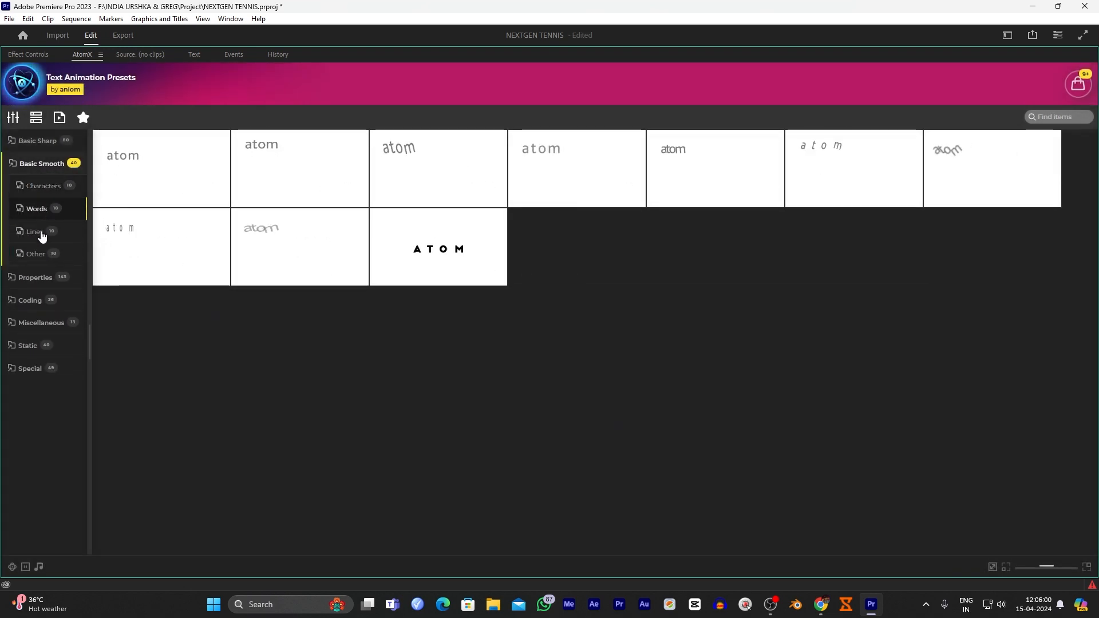
left_click(35, 253)
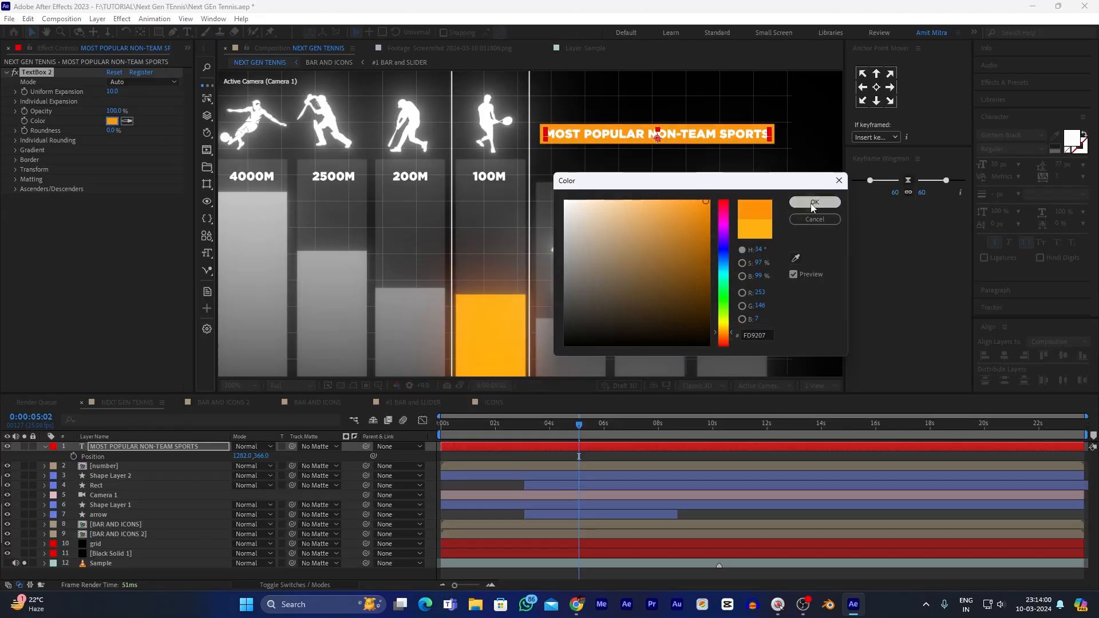
left_click(815, 201)
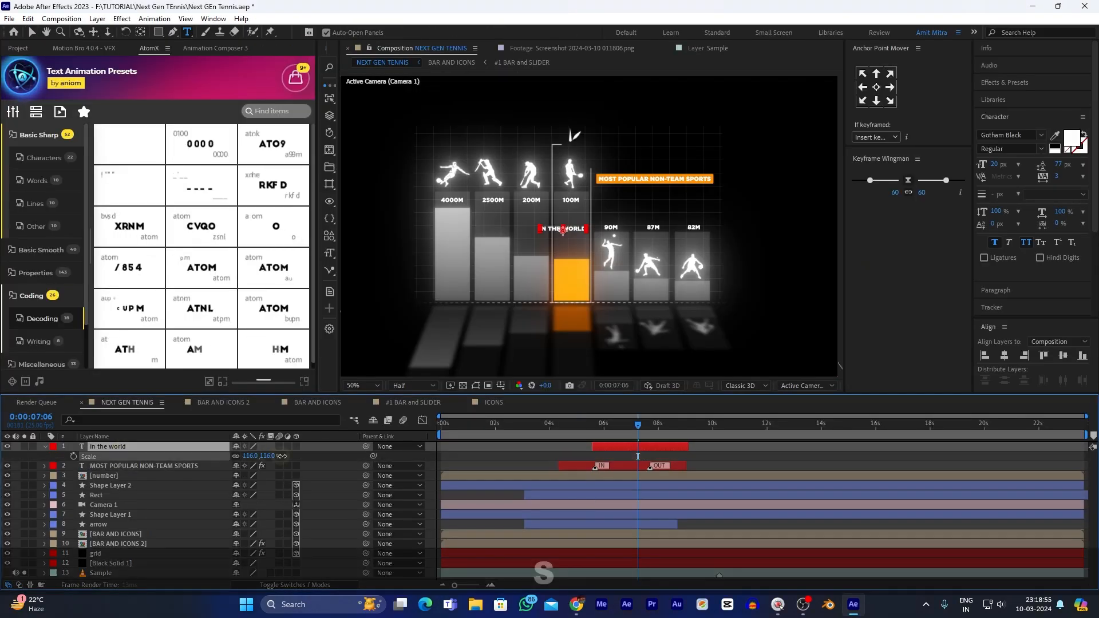